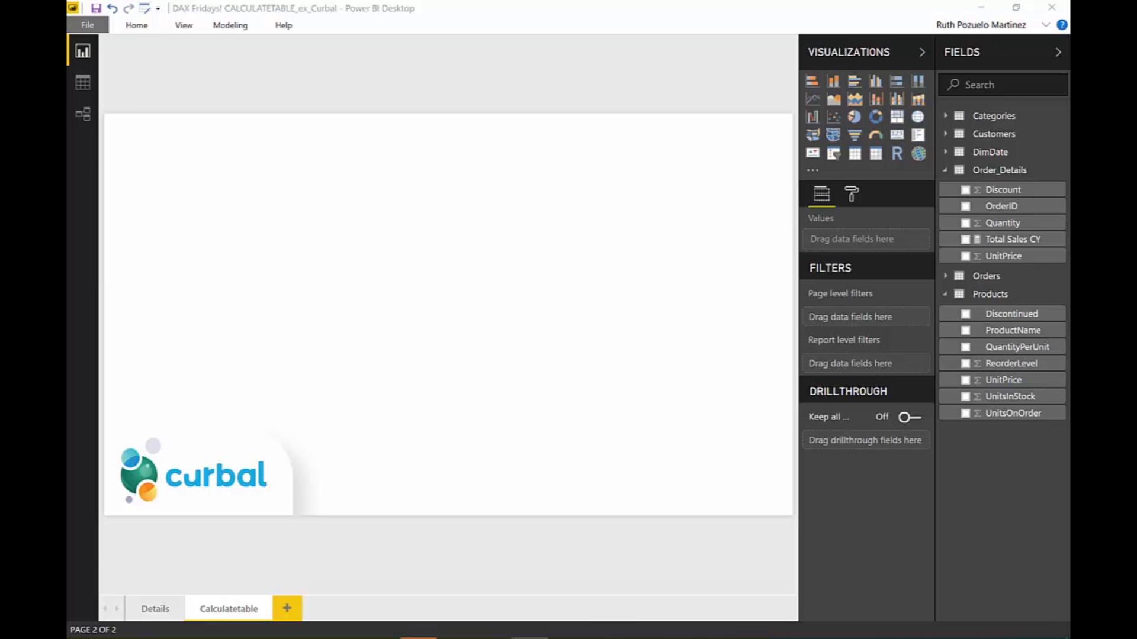
mouse_move(453, 518)
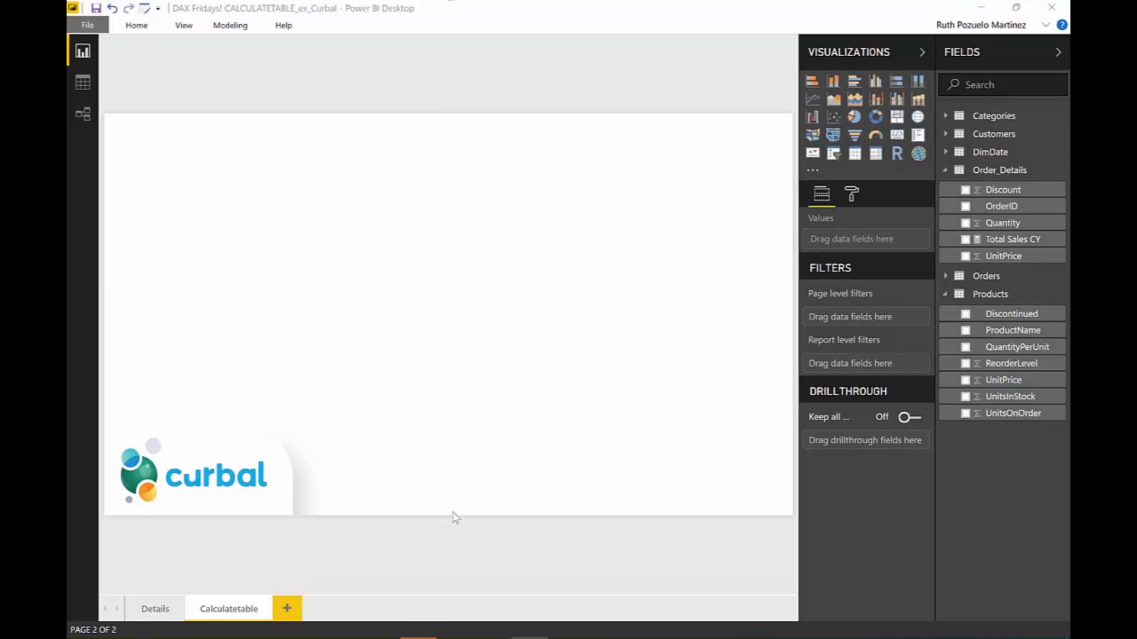
Switch to the Details page and follow its glossary link to the CALCULATETABLE documentation
left_click(154, 608)
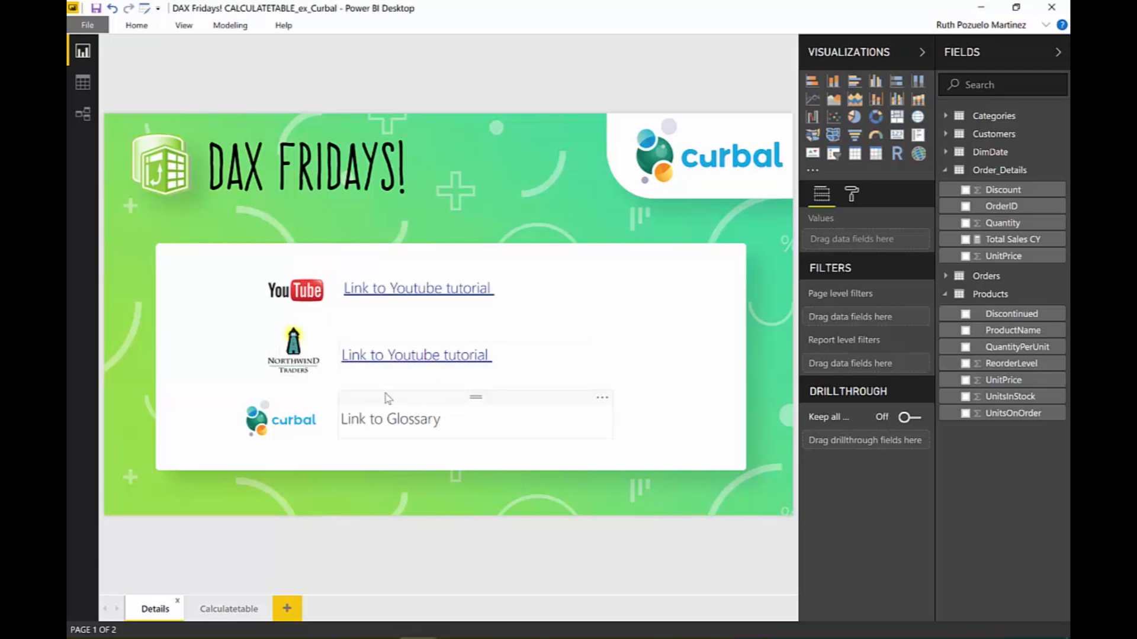
left_click(229, 609)
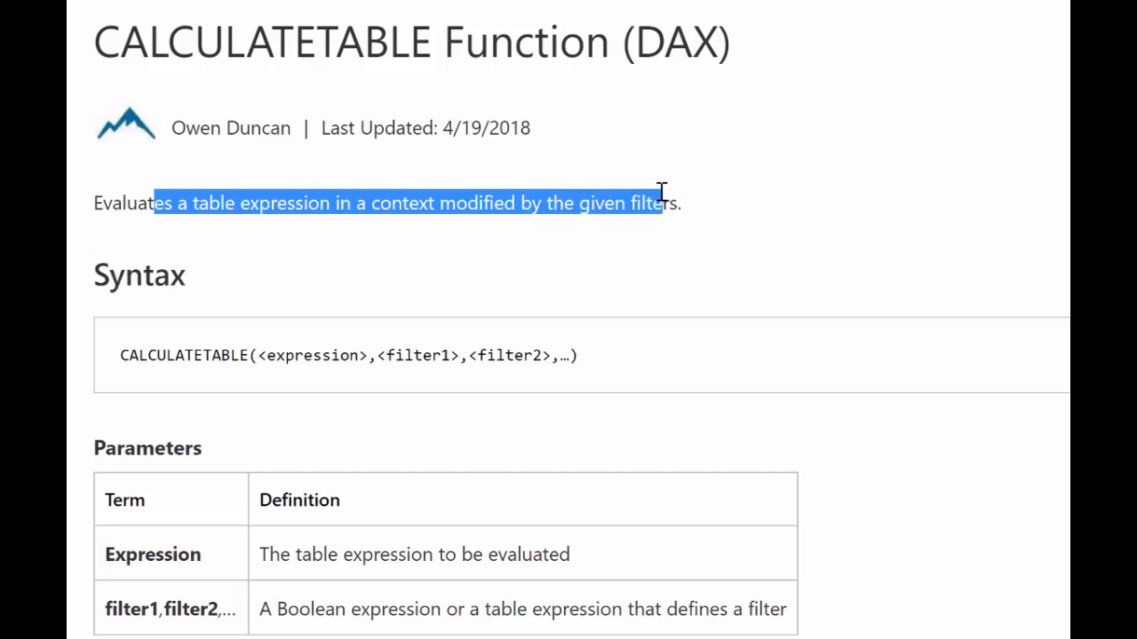
scroll("down", 3)
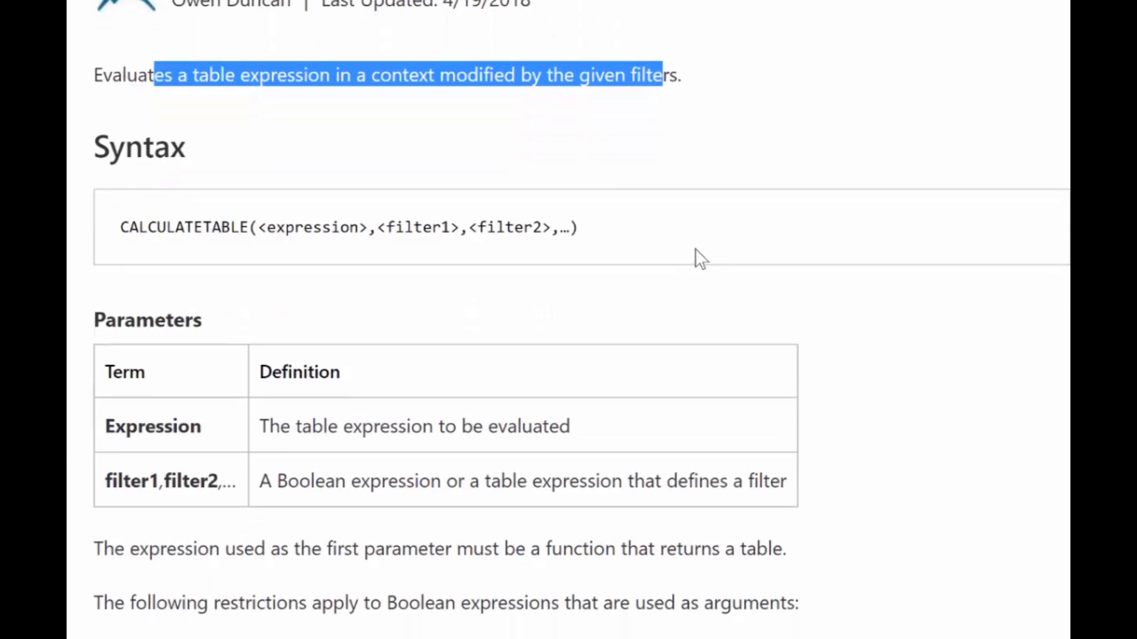
double_click(186, 227)
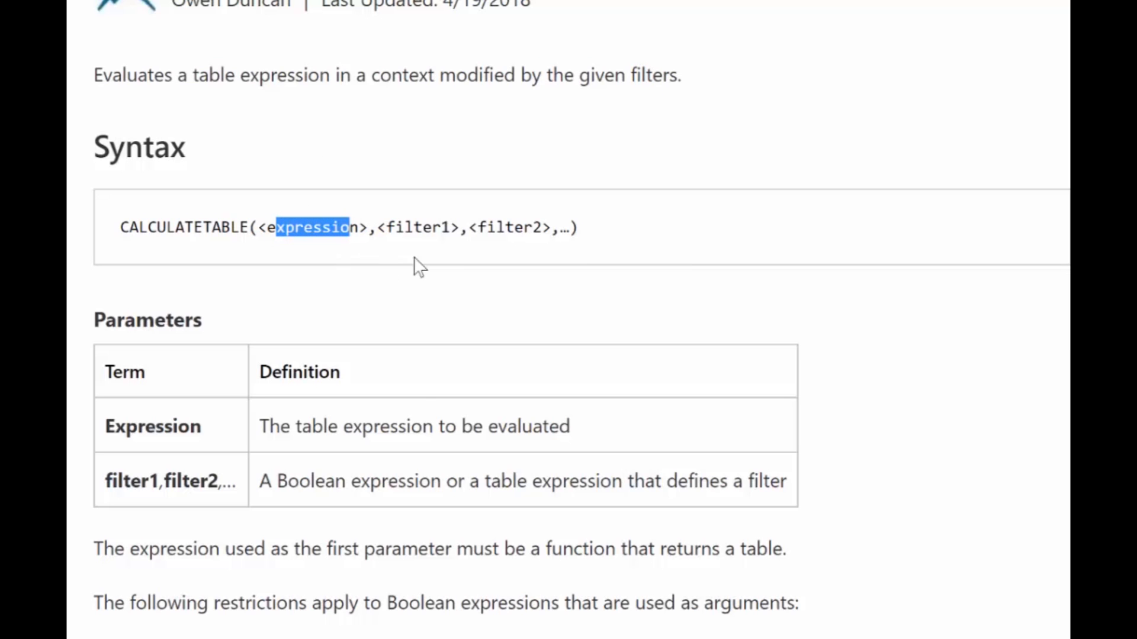
mouse_move(591, 250)
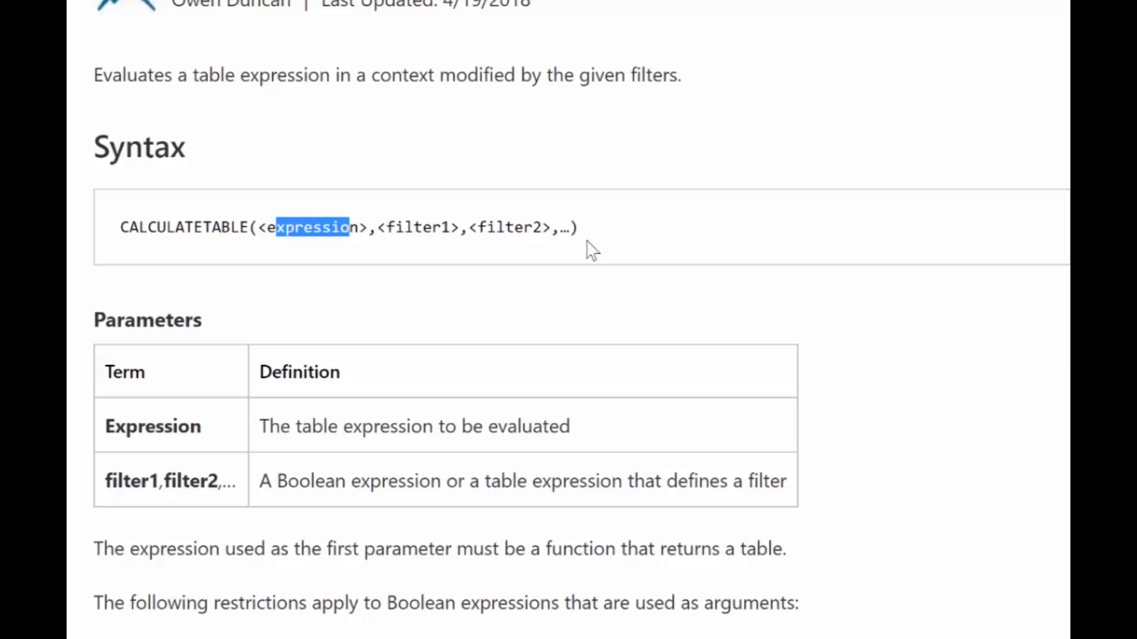
scroll("down", 3)
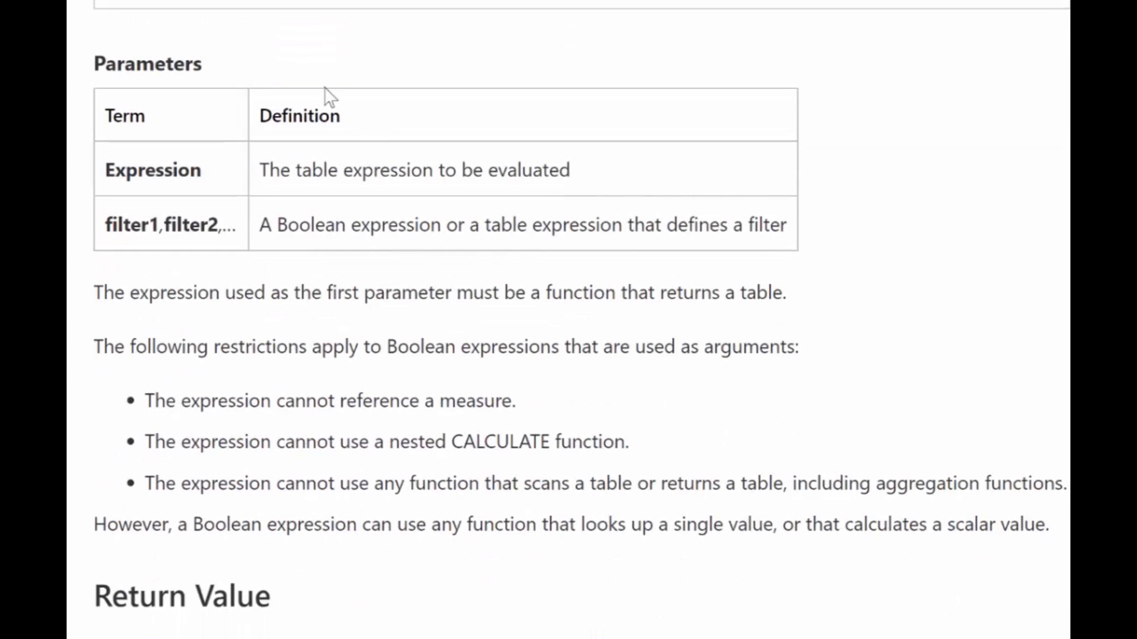
mouse_move(554, 345)
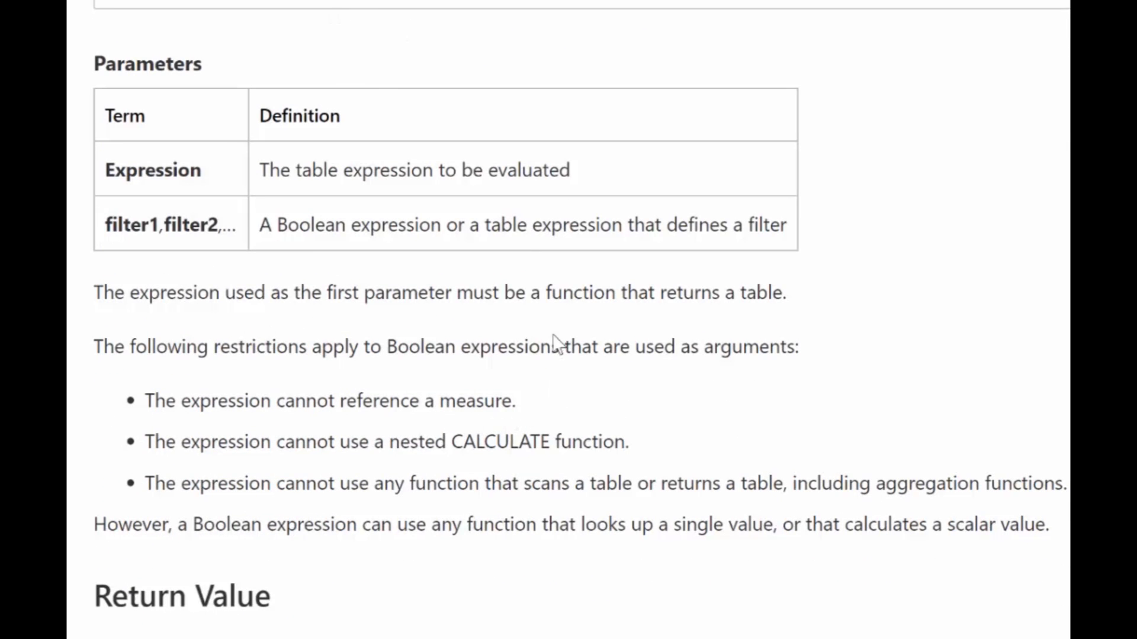
mouse_move(457, 471)
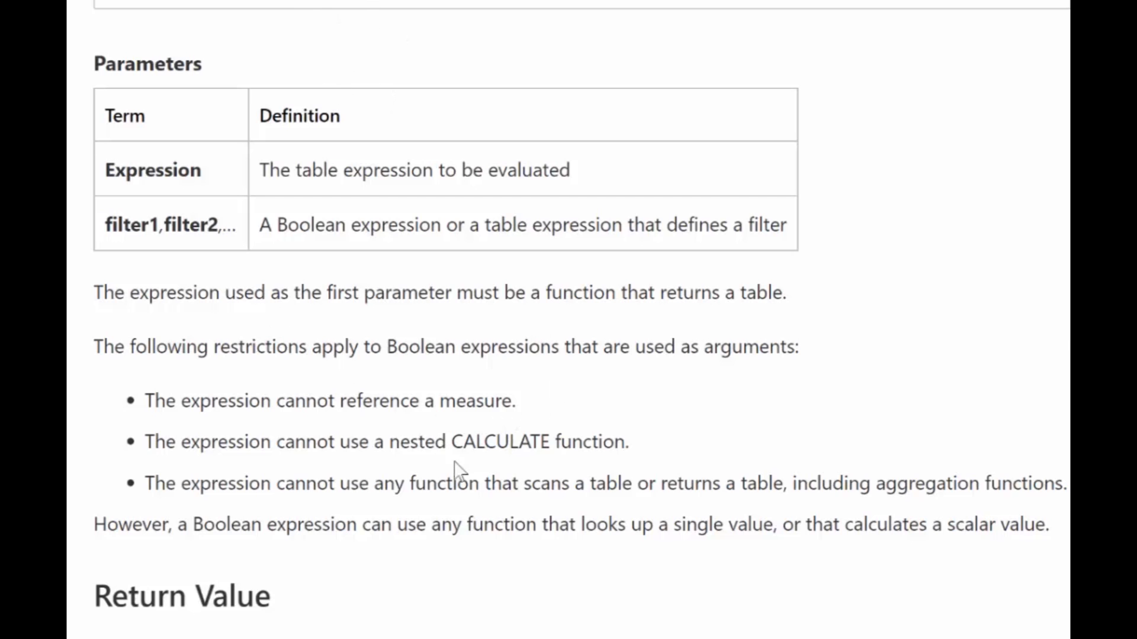
left_click_drag(218, 400, 517, 400)
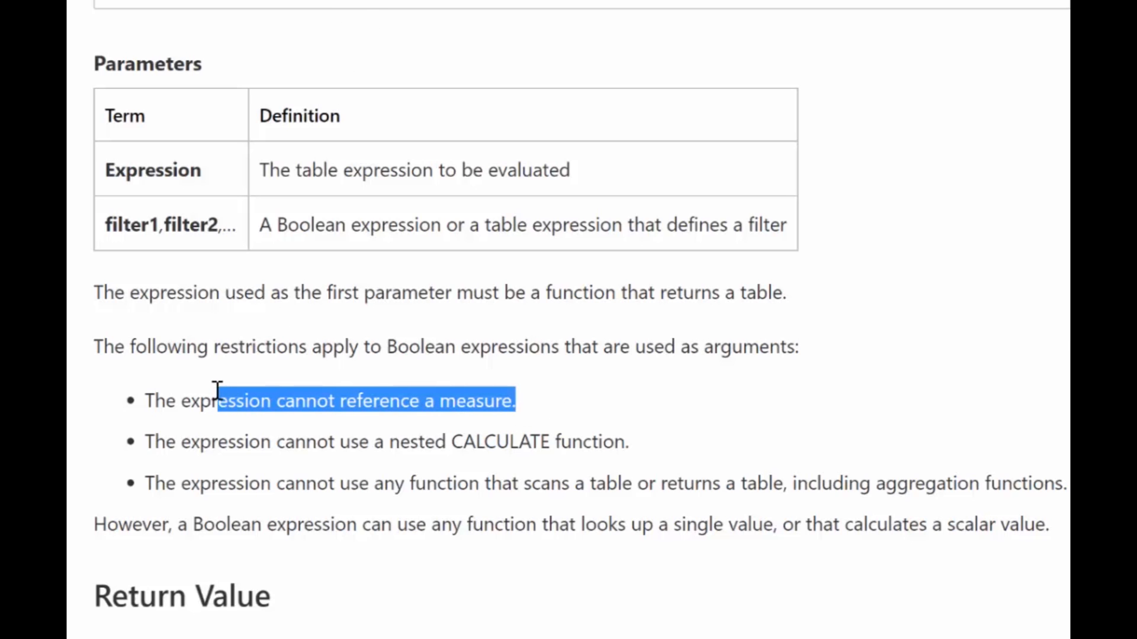
mouse_move(570, 468)
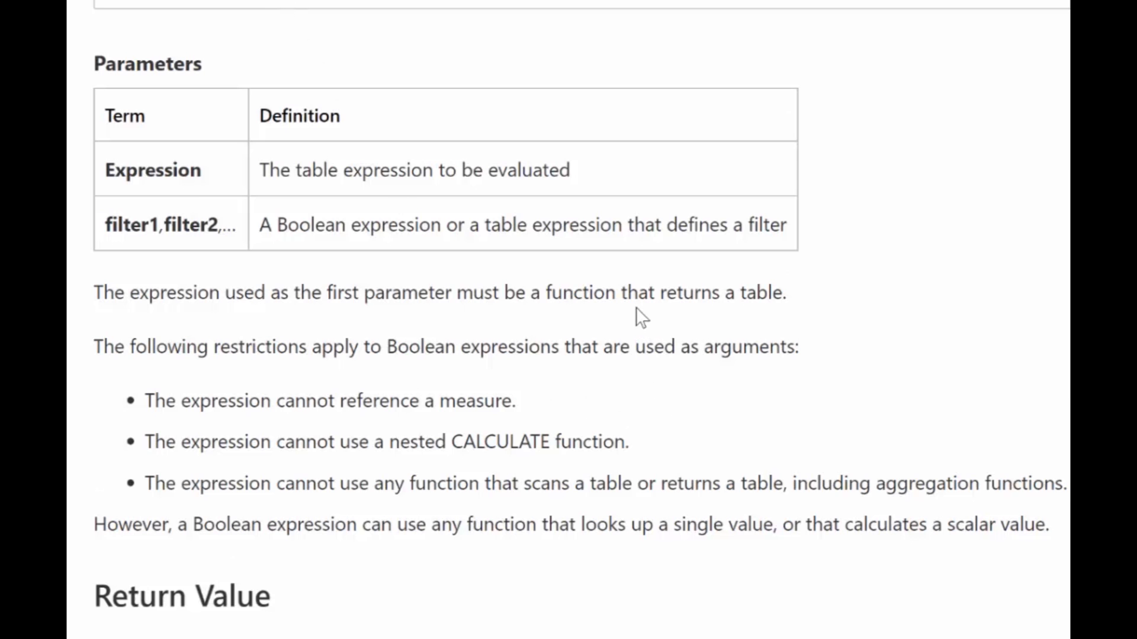
scroll("down", 3)
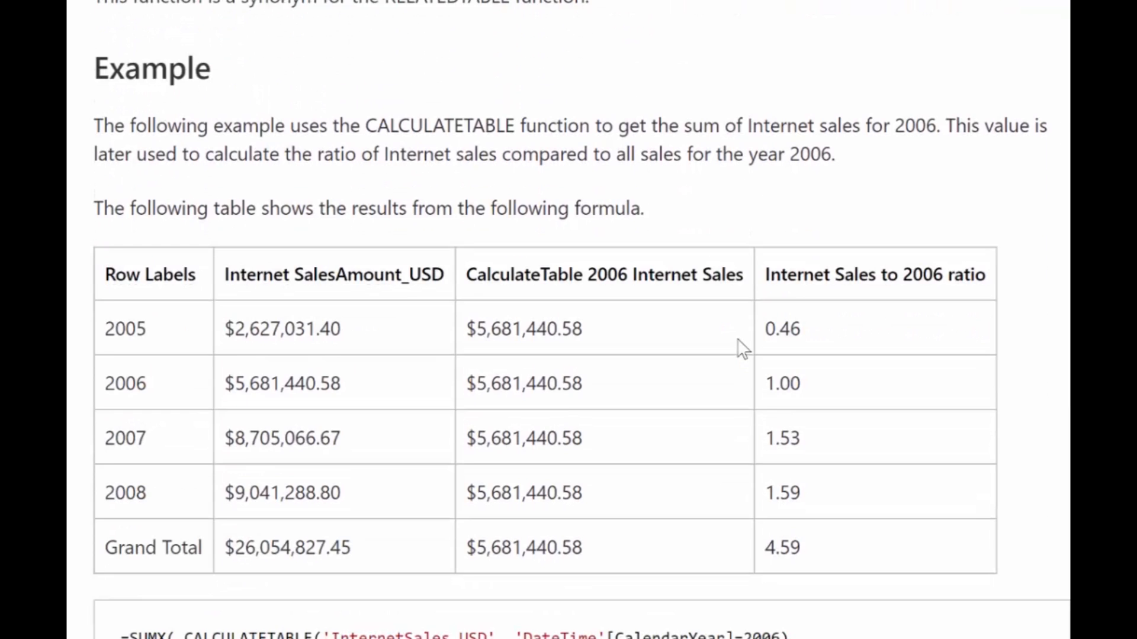
scroll("down", 3)
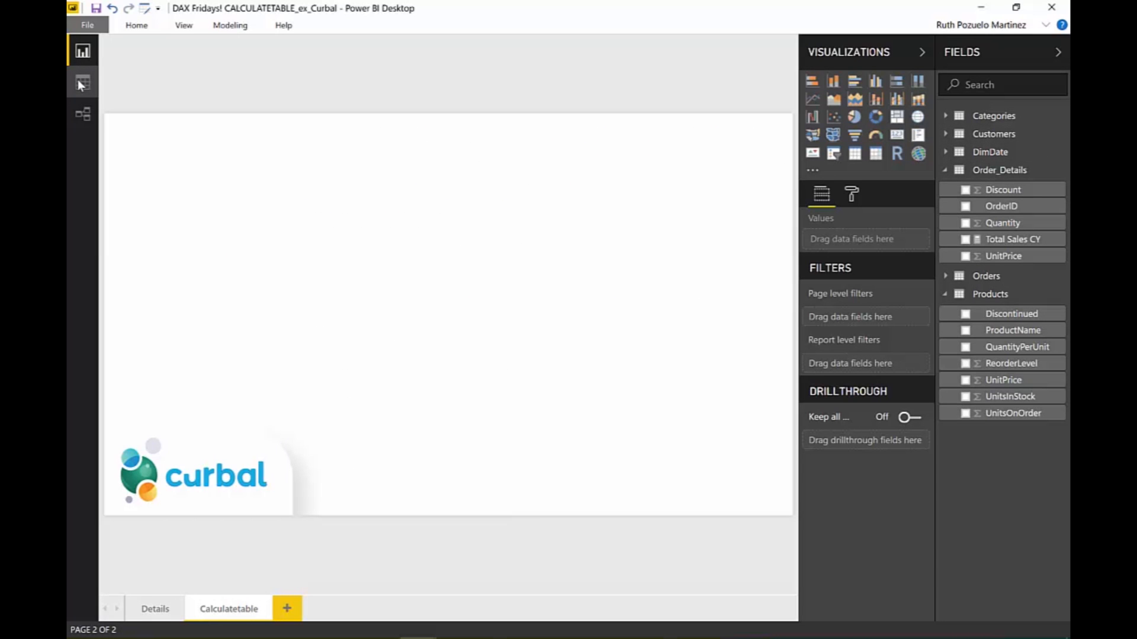
left_click(82, 82)
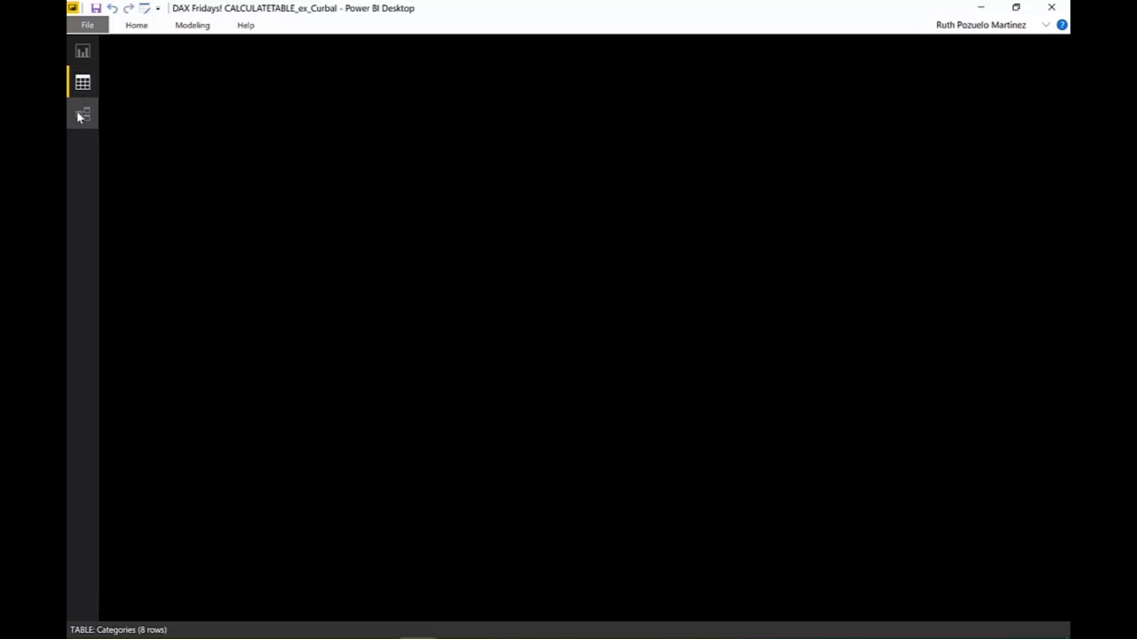
left_click(83, 114)
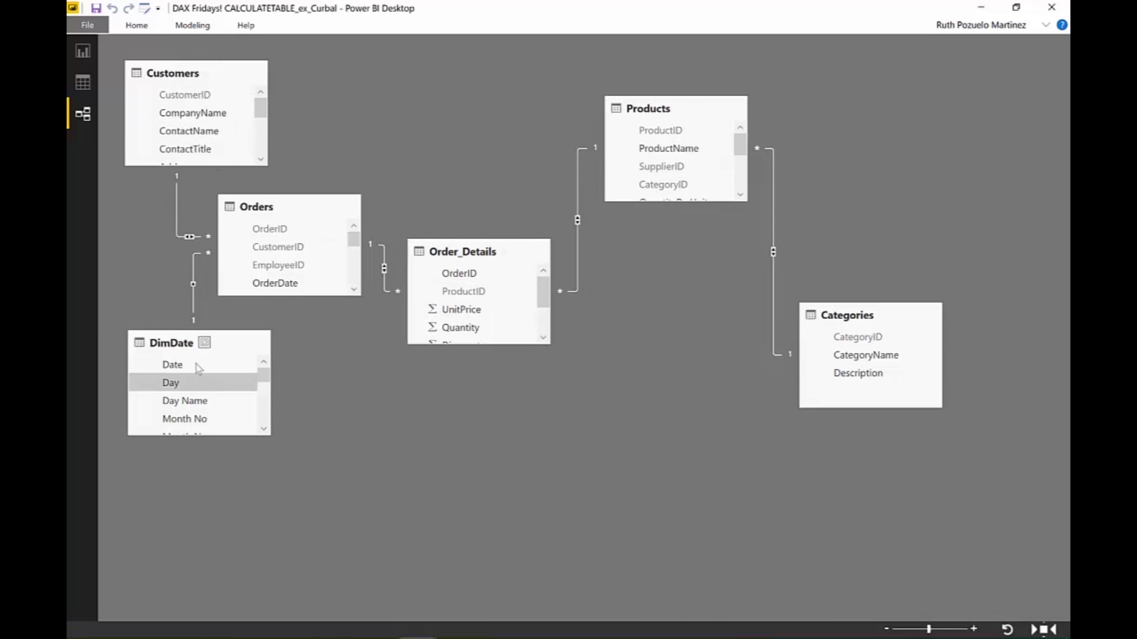
mouse_move(431, 269)
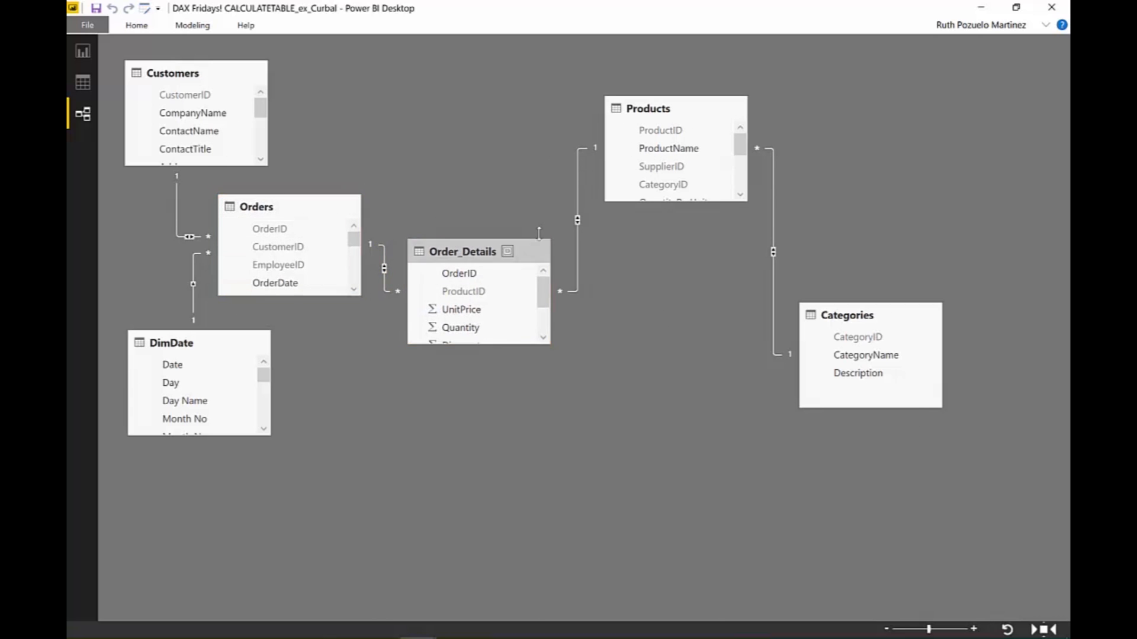
left_click(773, 253)
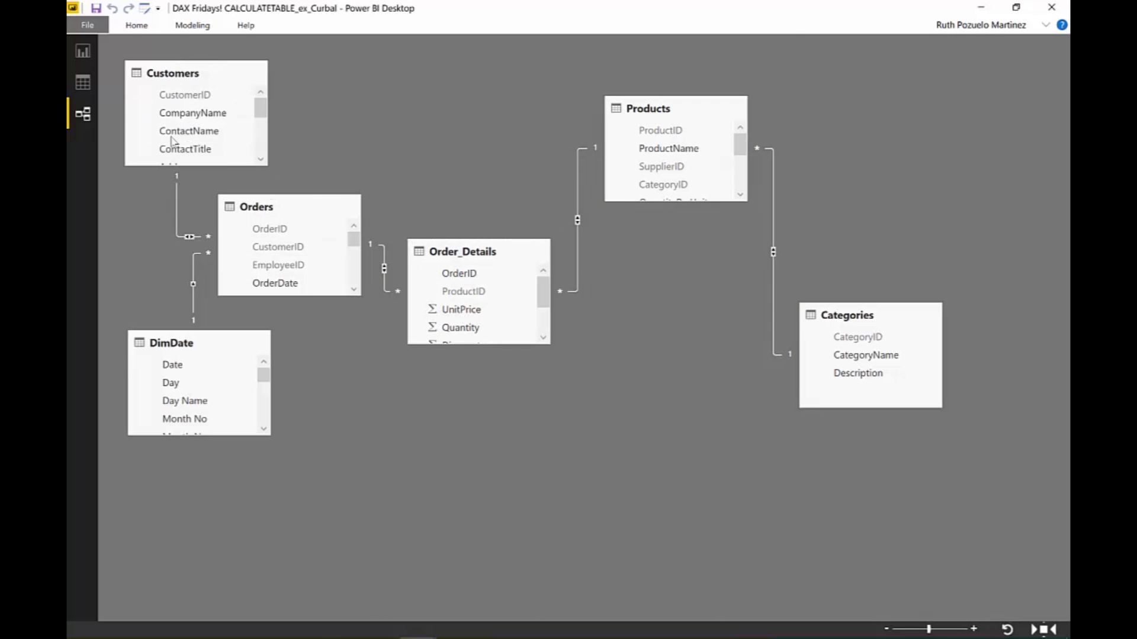
left_click(82, 51)
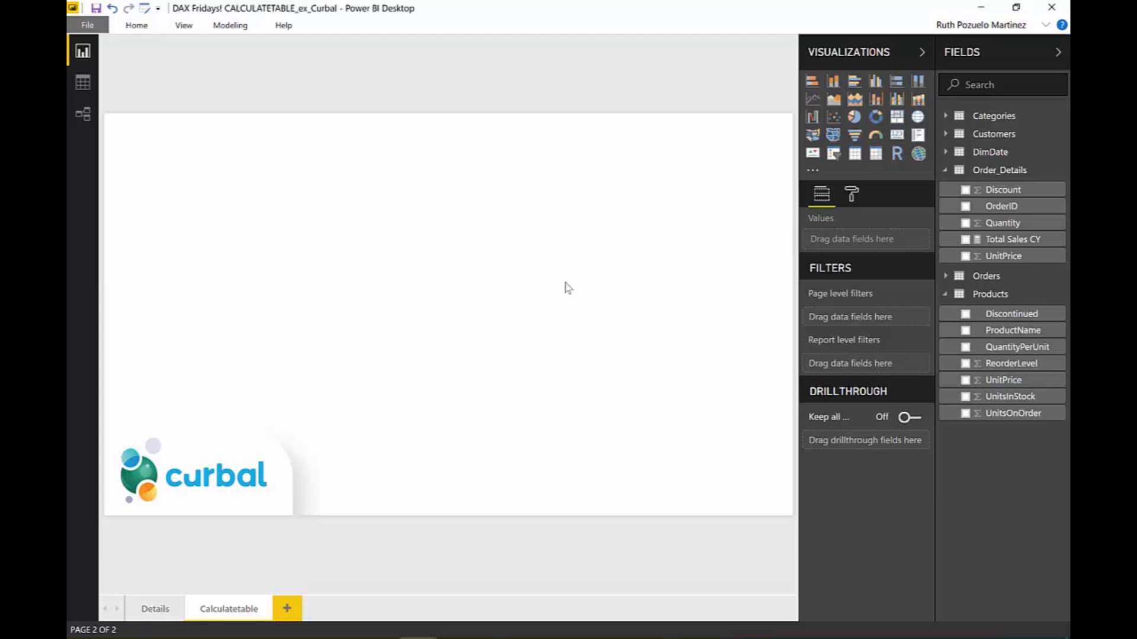
mouse_move(78, 263)
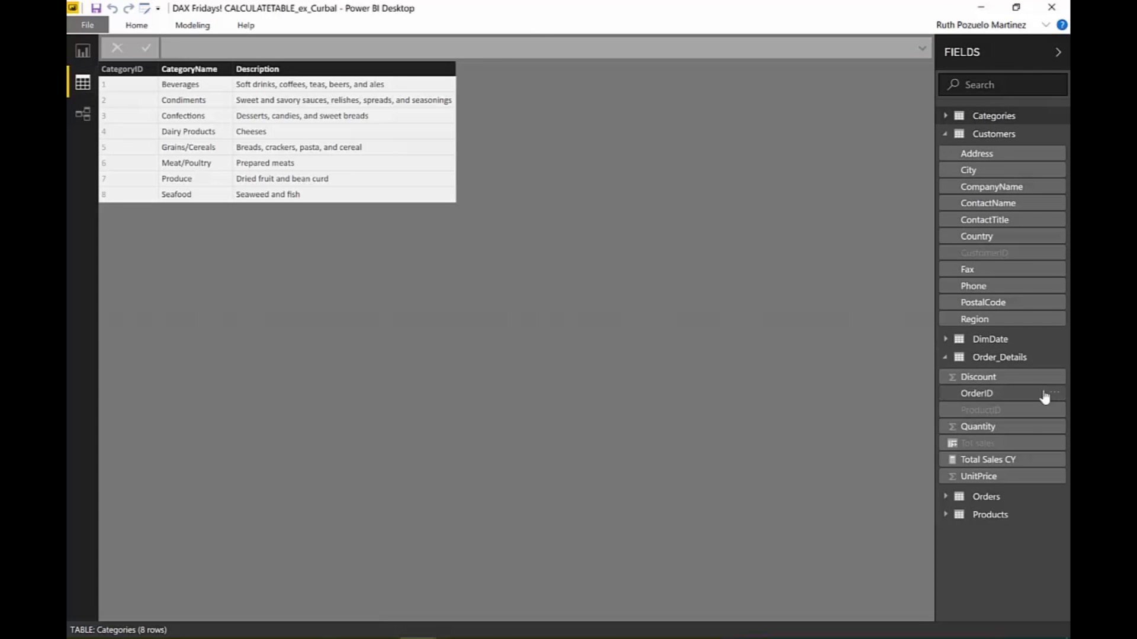
View the Order_Details then Orders rows in Data view, examining the Freight and ShipVia columns
left_click(1000, 356)
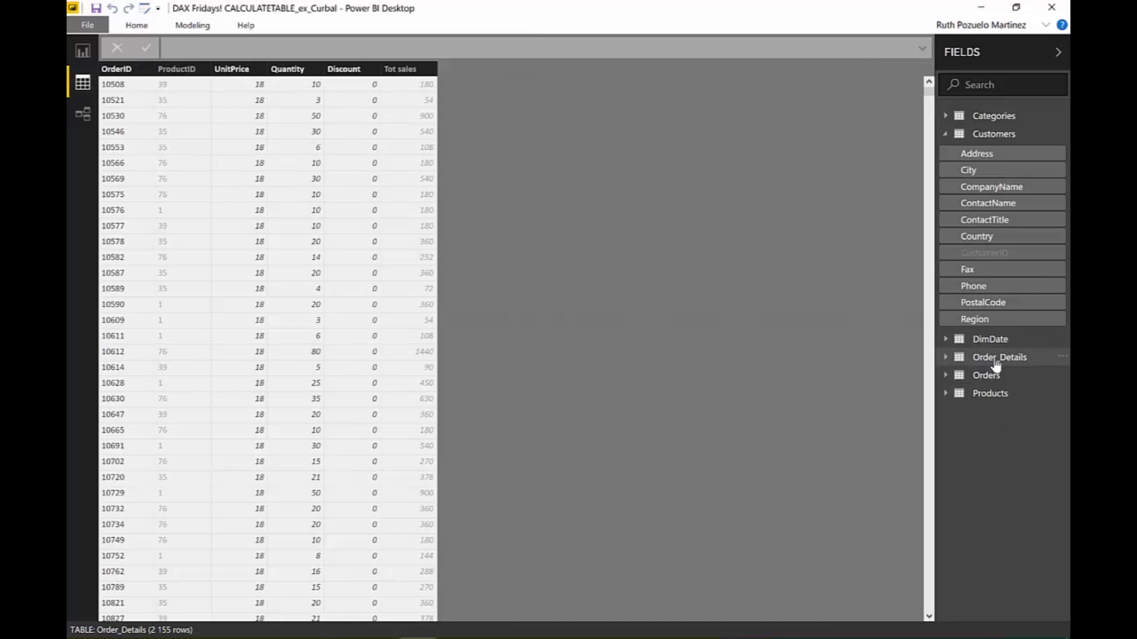
left_click(987, 376)
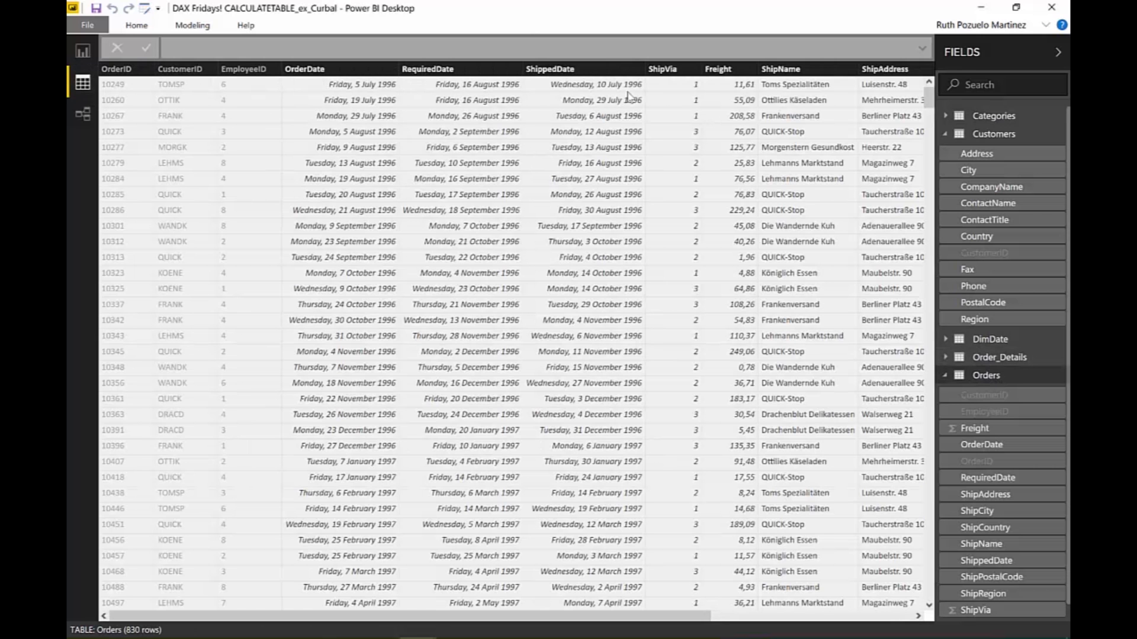
left_click(718, 68)
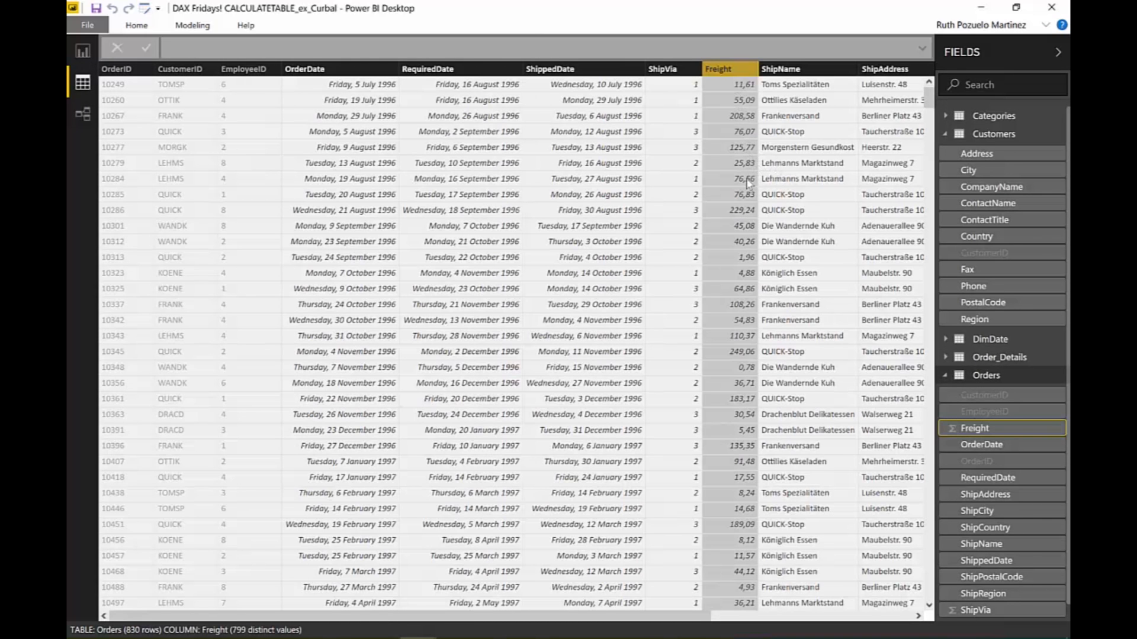
left_click(660, 69)
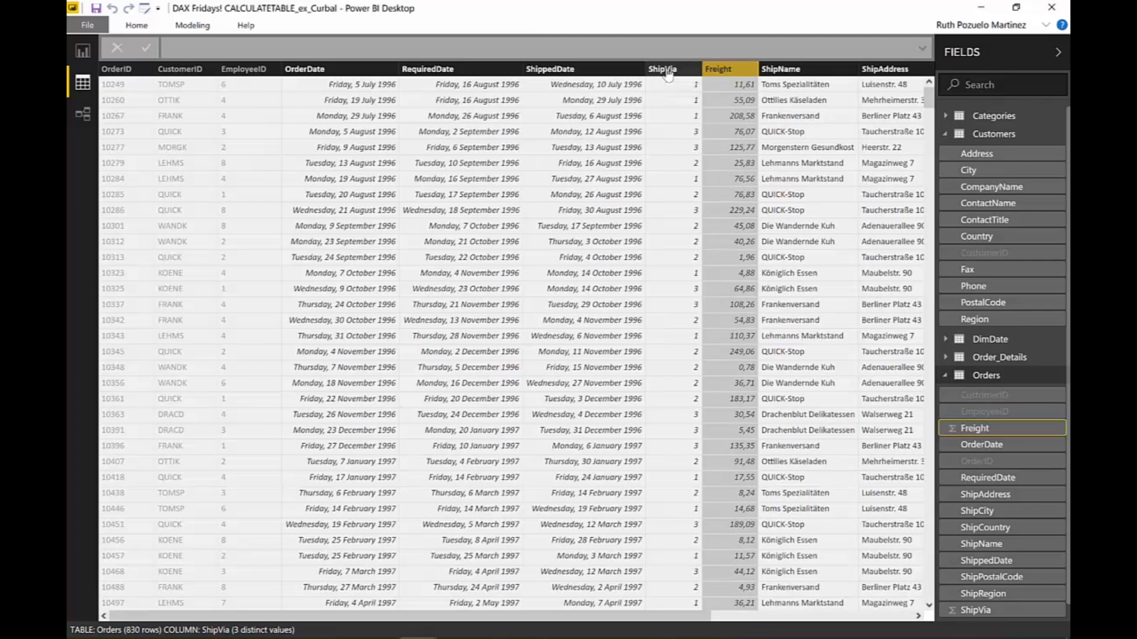
left_click(662, 69)
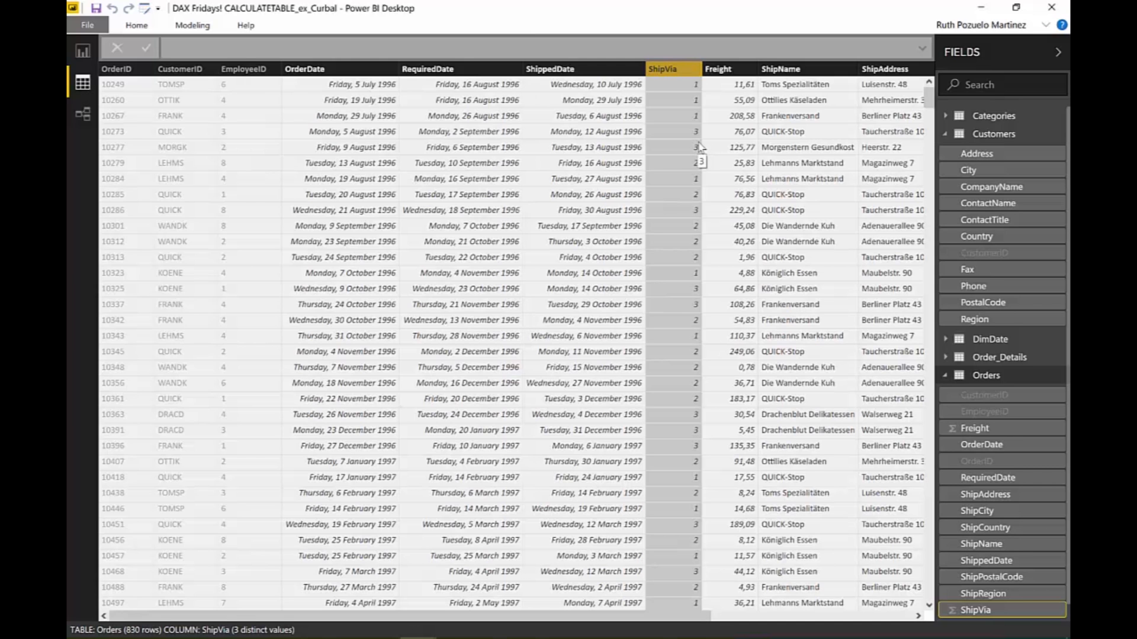
mouse_move(757, 99)
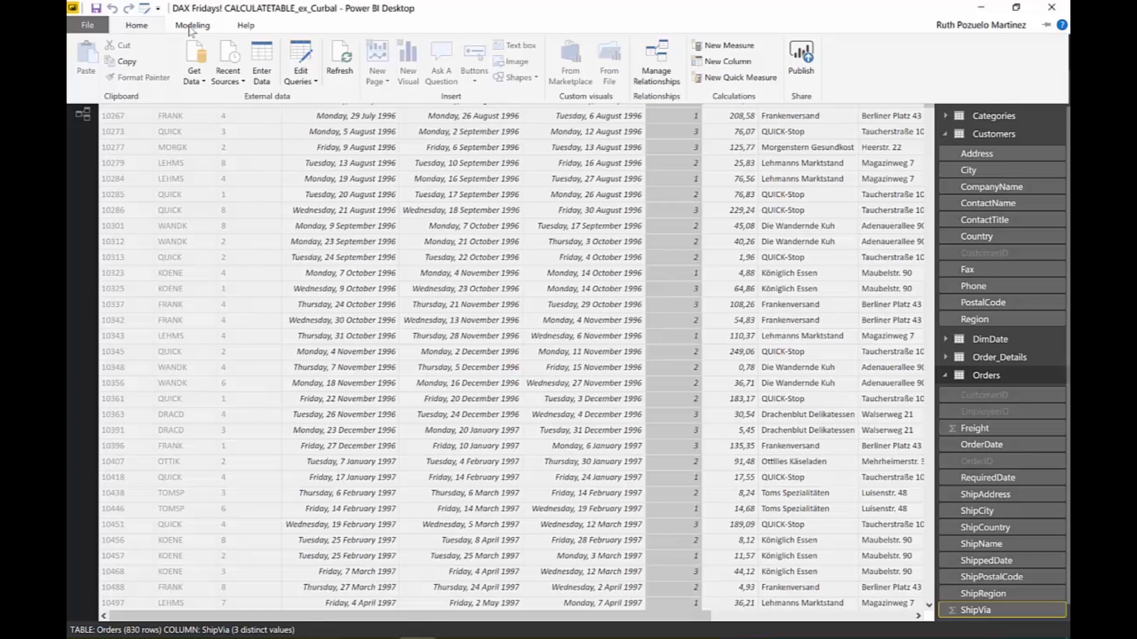
Start a new table named Calculate as CALCULATETABLE over Orders from the Modeling ribbon
left_click(191, 25)
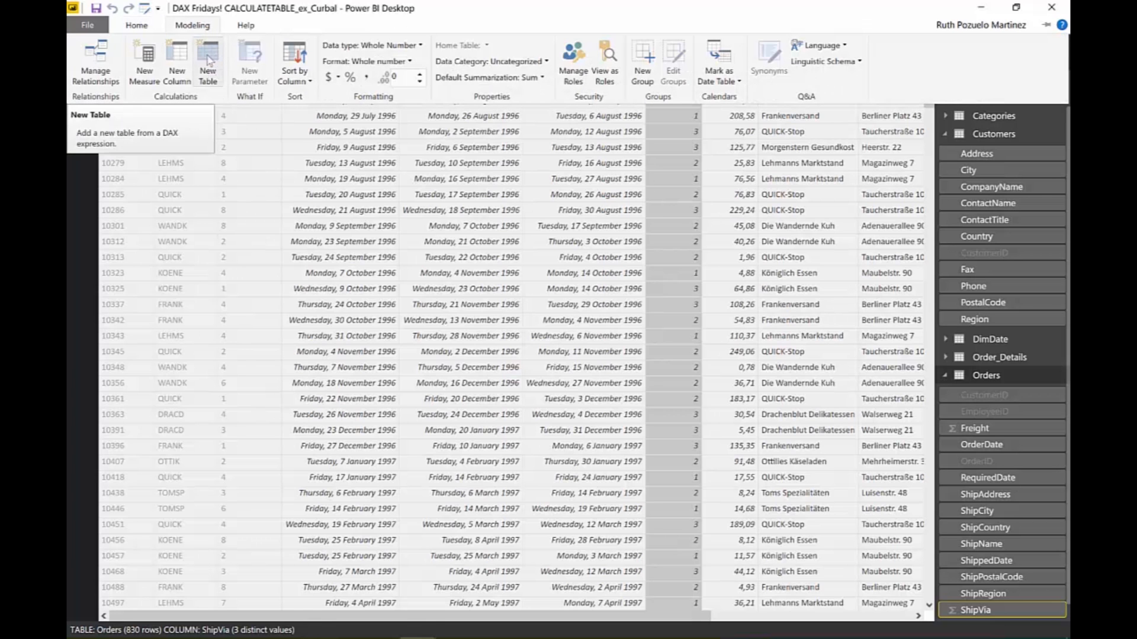
left_click(208, 60)
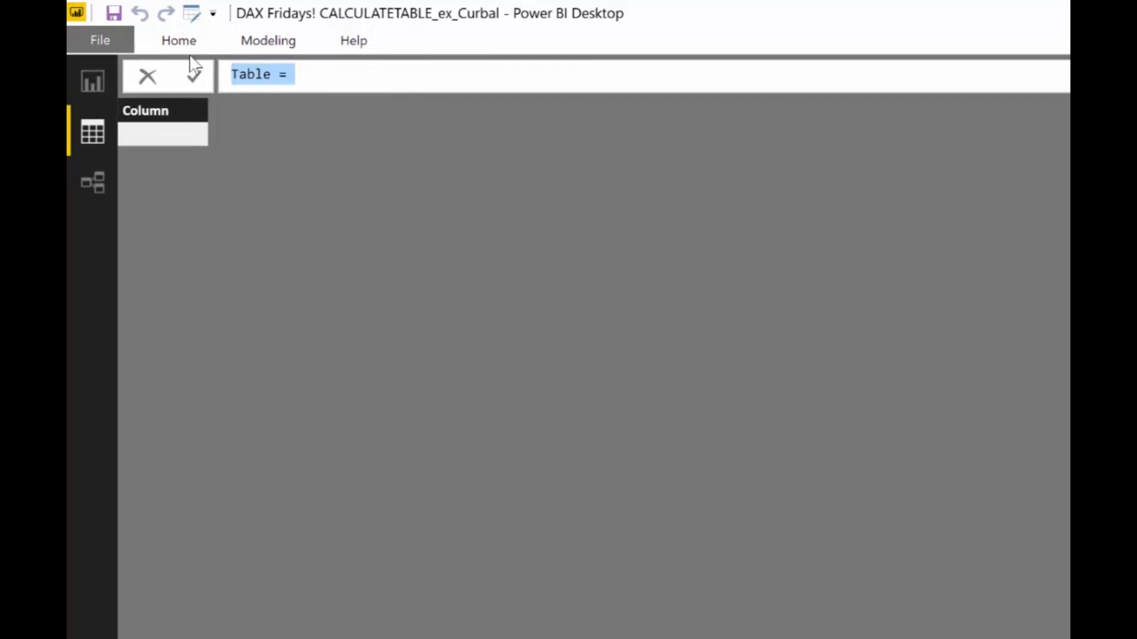
type("Calculate")
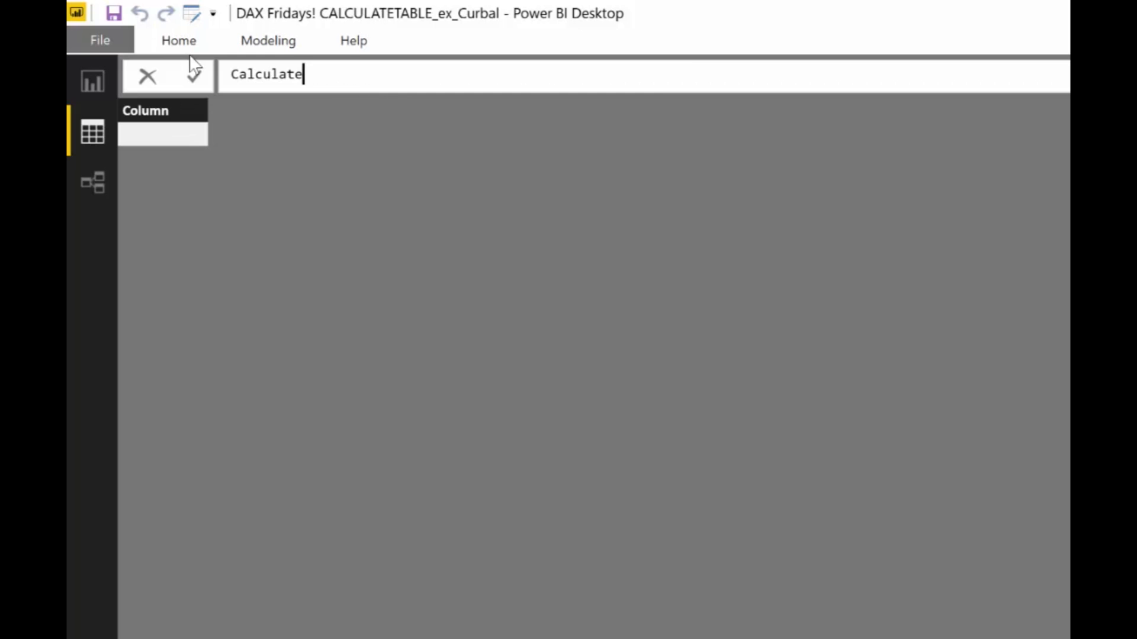
type("=")
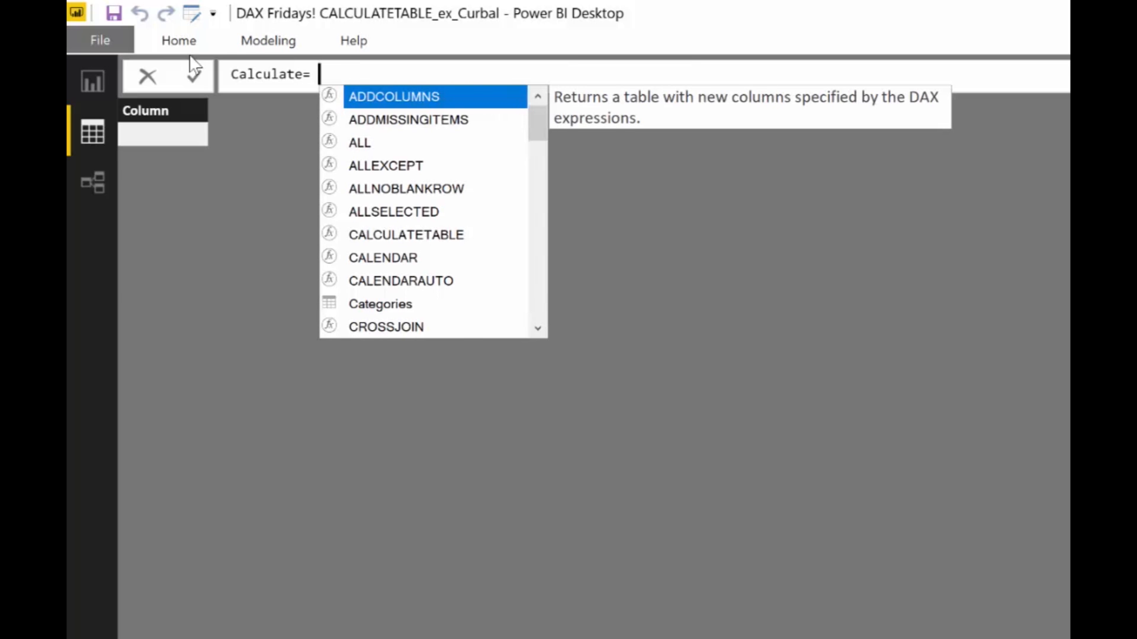
type("CALCULATETABLE(")
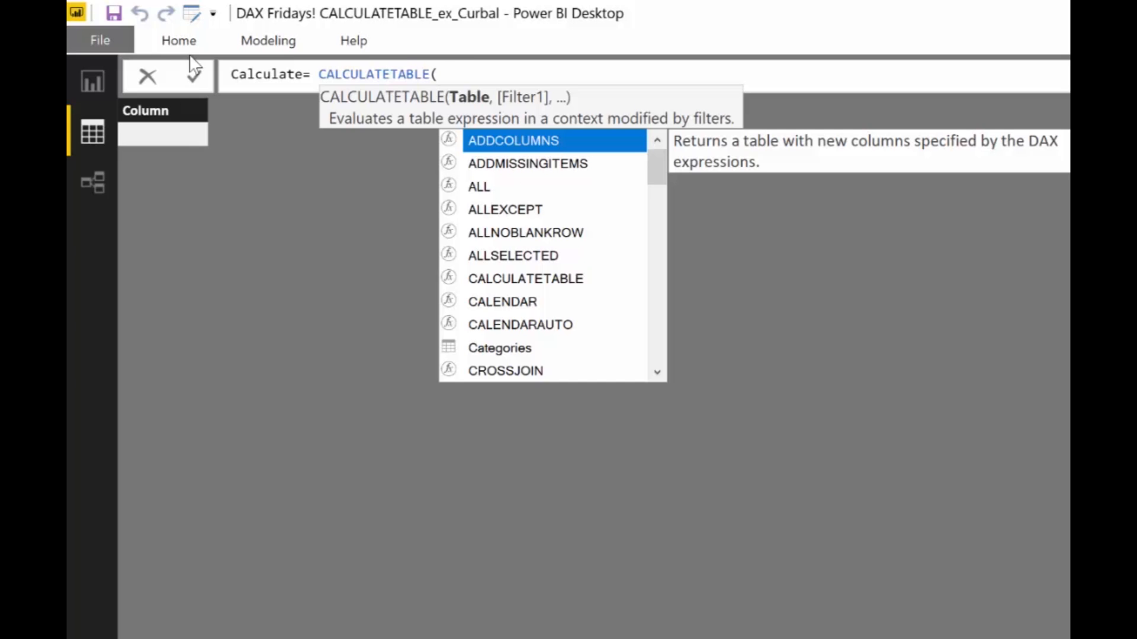
type("or")
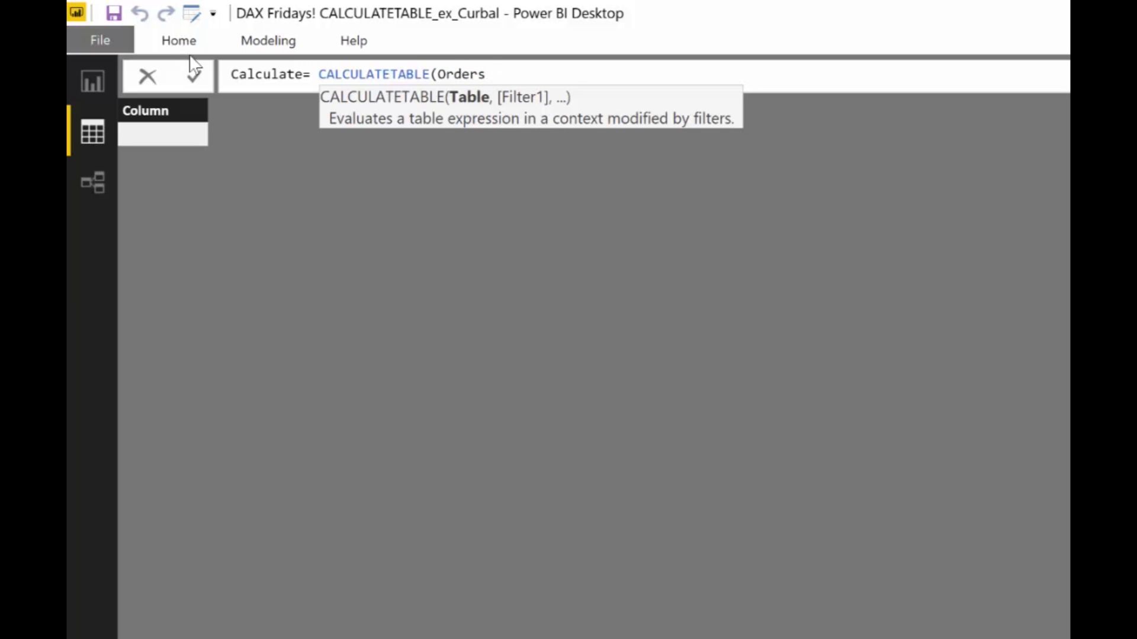
Complete the filters Orders[Freight]>100 and Orders[ShipVia]=3 and close the formula
type(",")
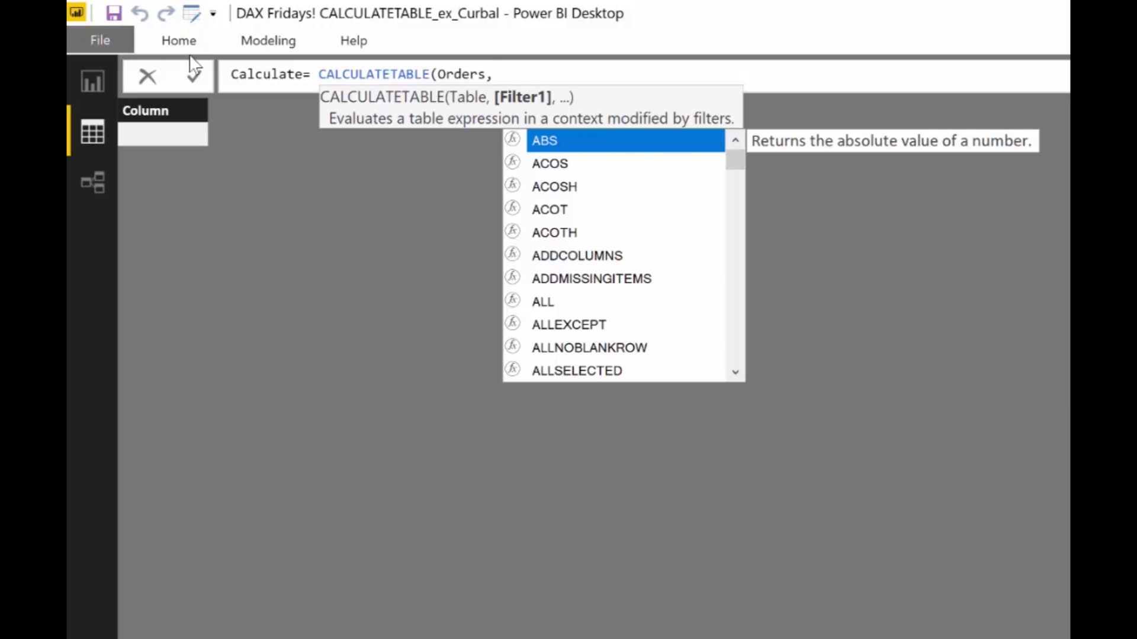
type("orde")
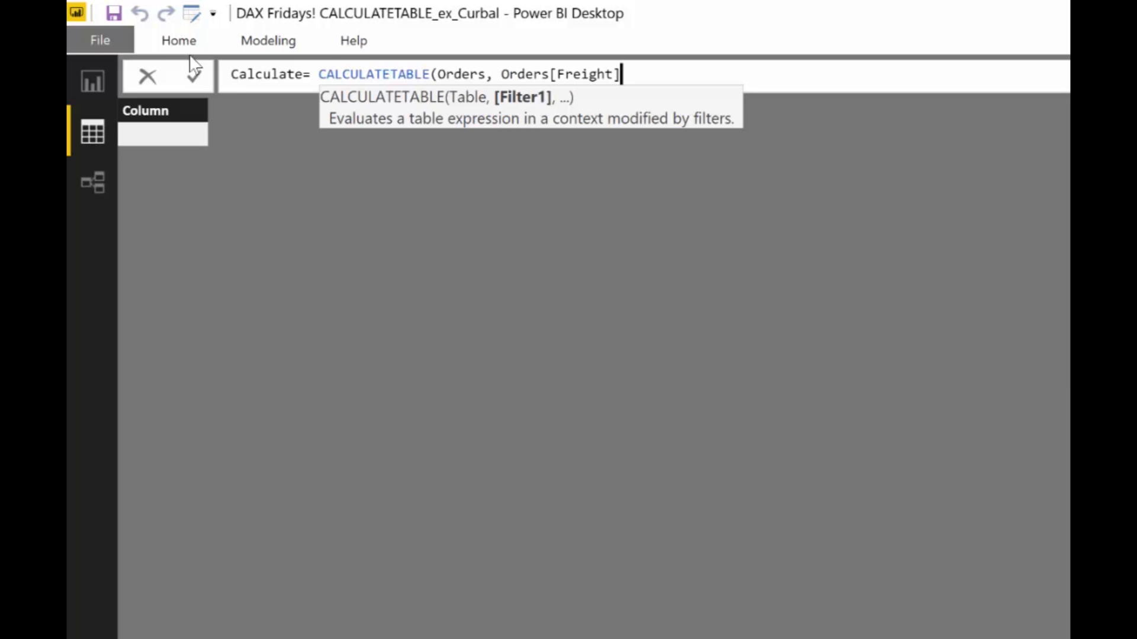
type(">100,")
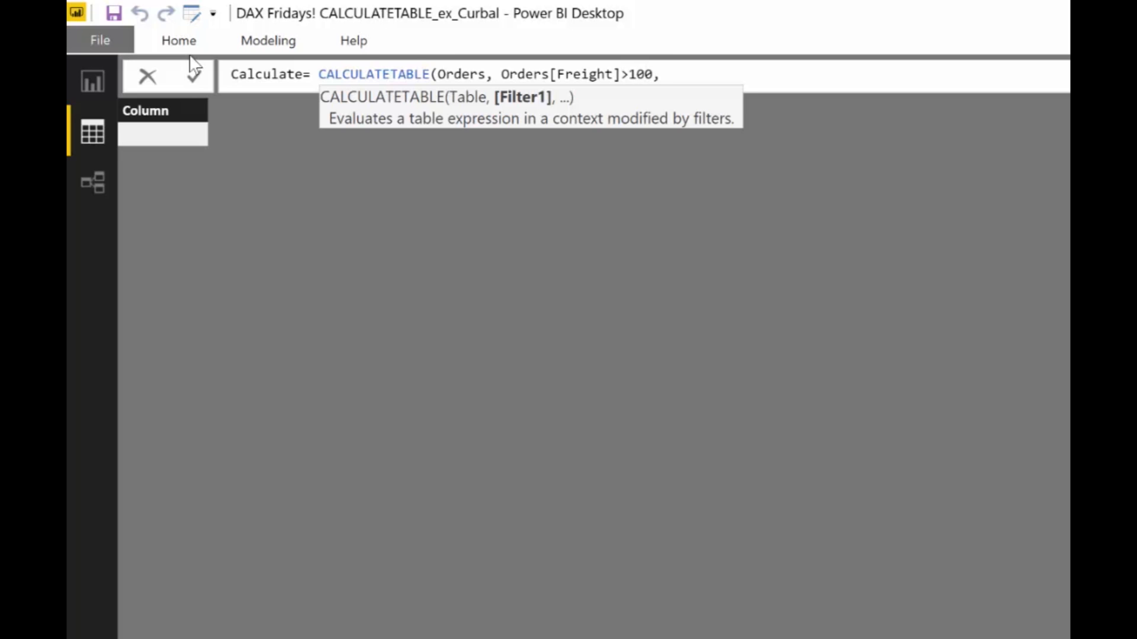
type("orders")
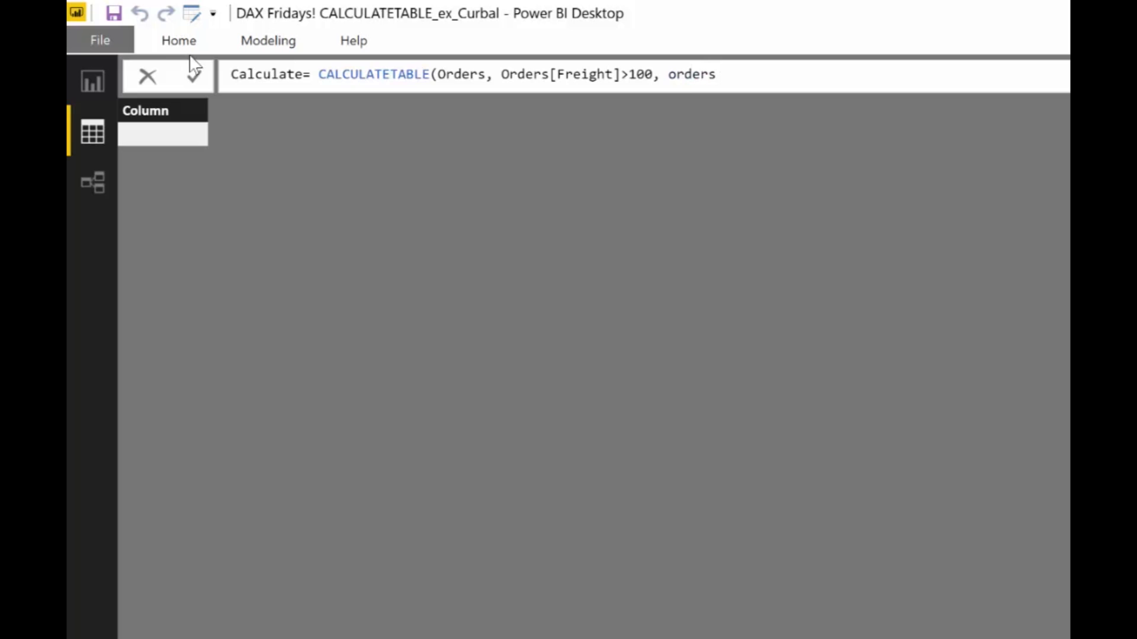
type("[h")
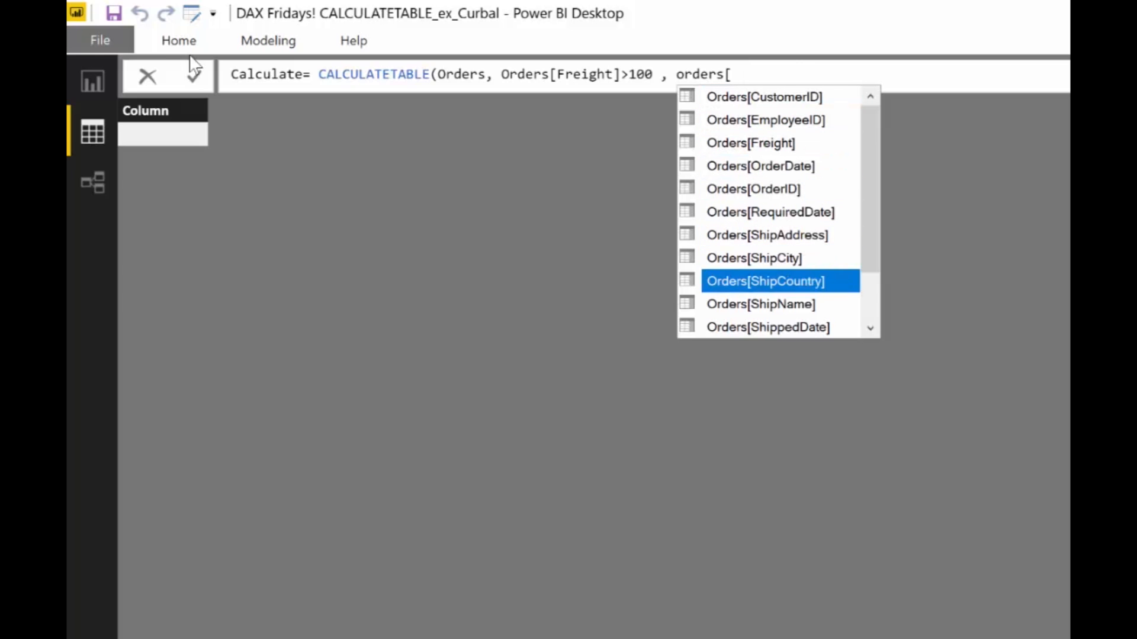
scroll("down", 3)
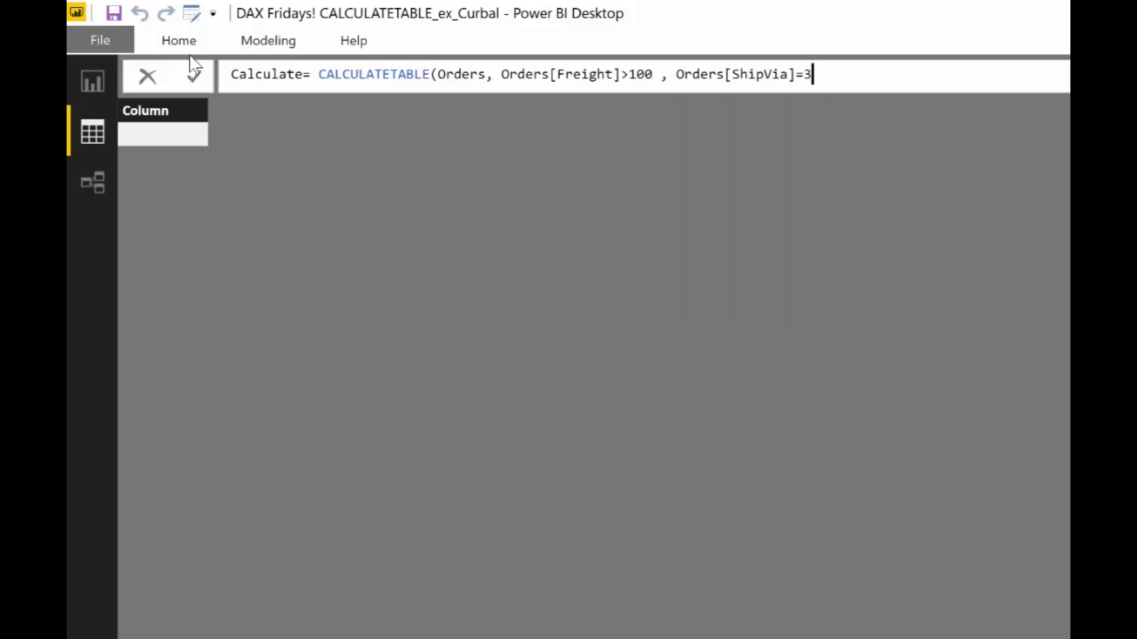
type(")")
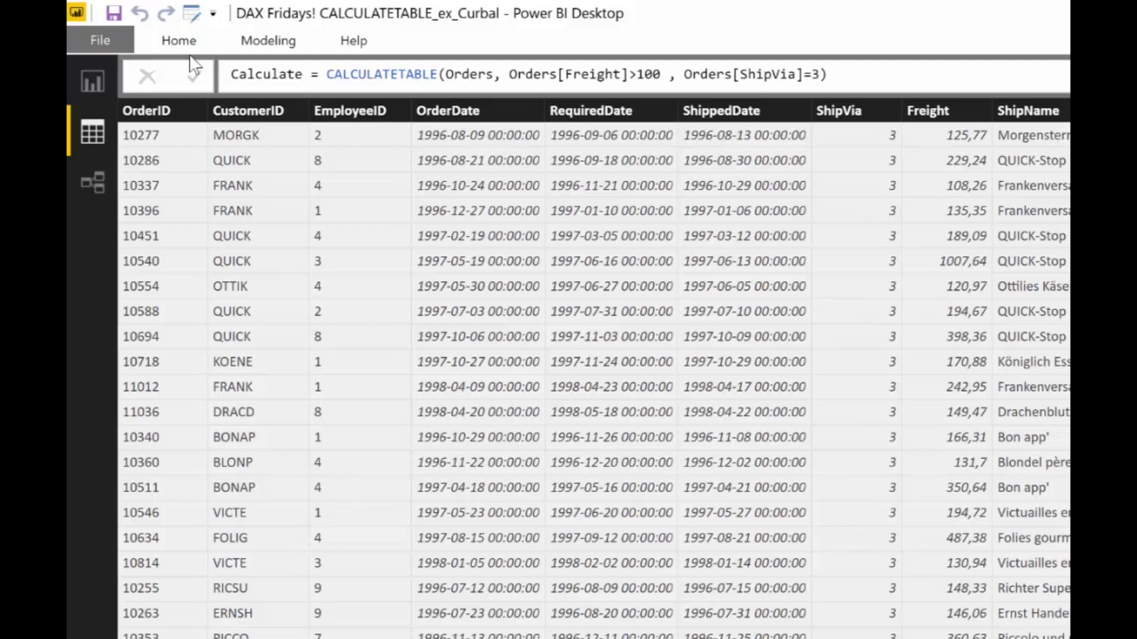
mouse_move(351, 46)
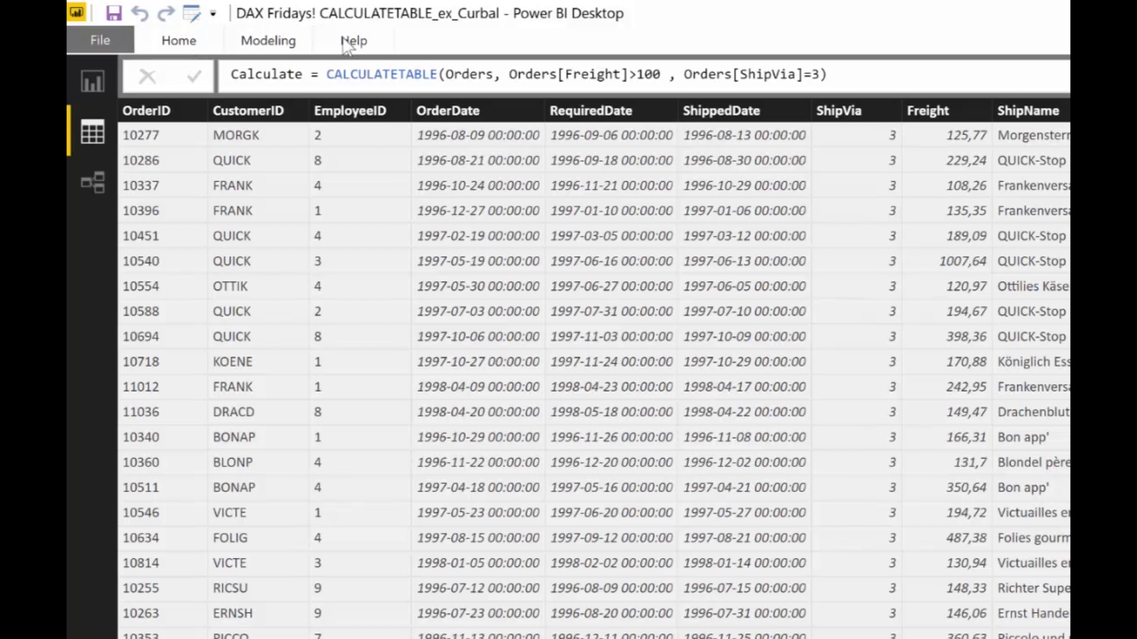
scroll("down", 3)
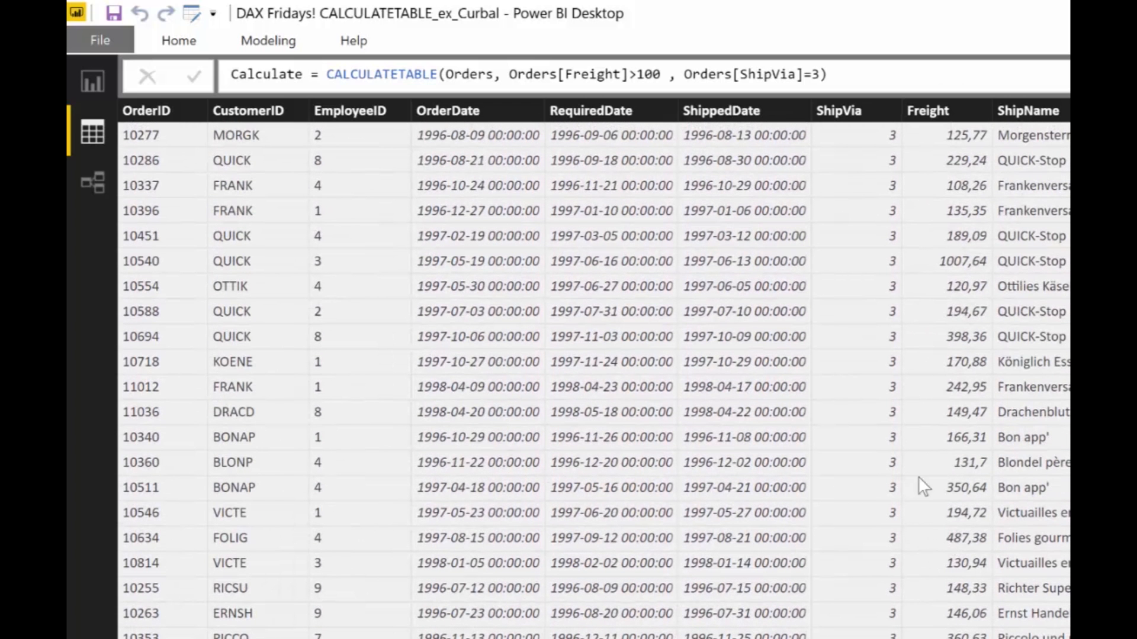
mouse_move(979, 406)
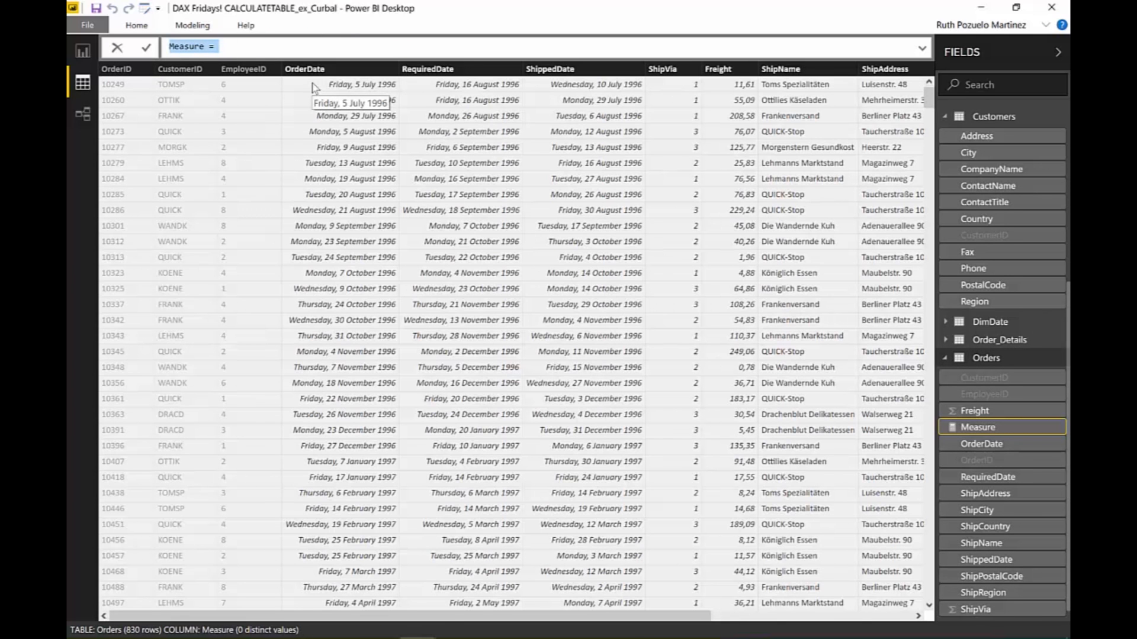
Define measure Cost of freight over 100 = SUMX(CALCULATETABLE(Orders, Freight>100, ShipVia=3), Orders[Freight])
type("Cost o")
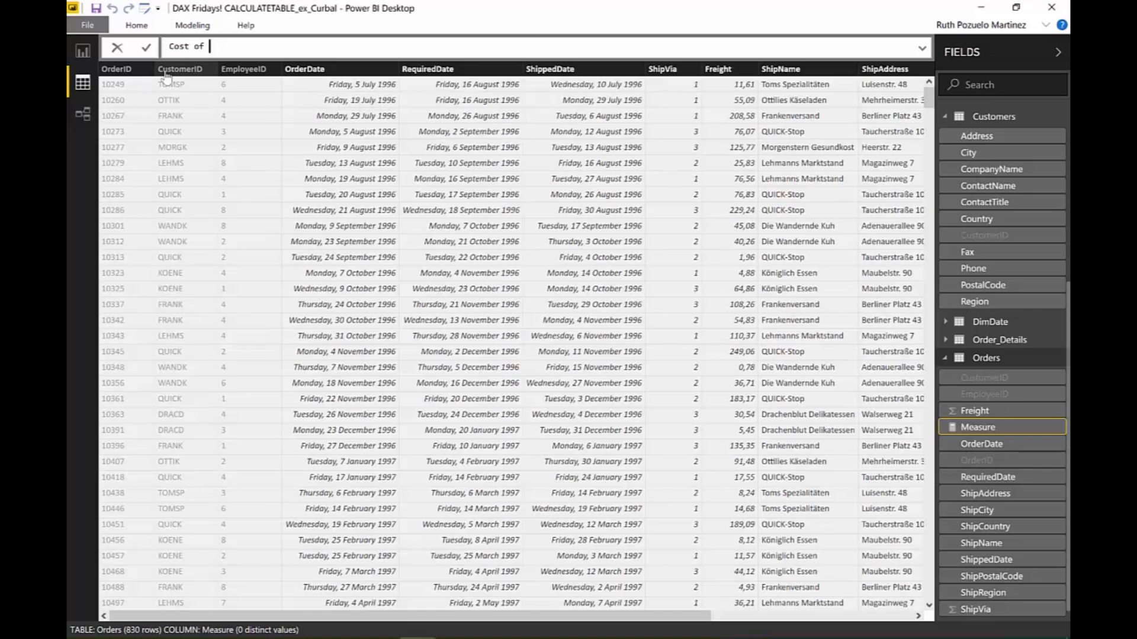
type("freish")
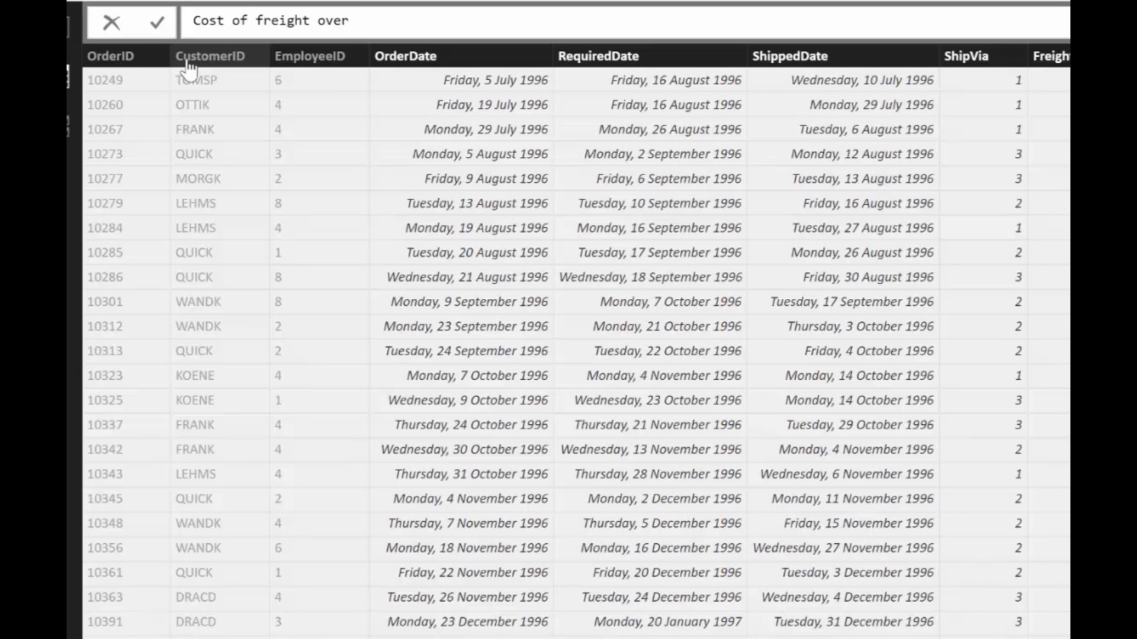
type("1")
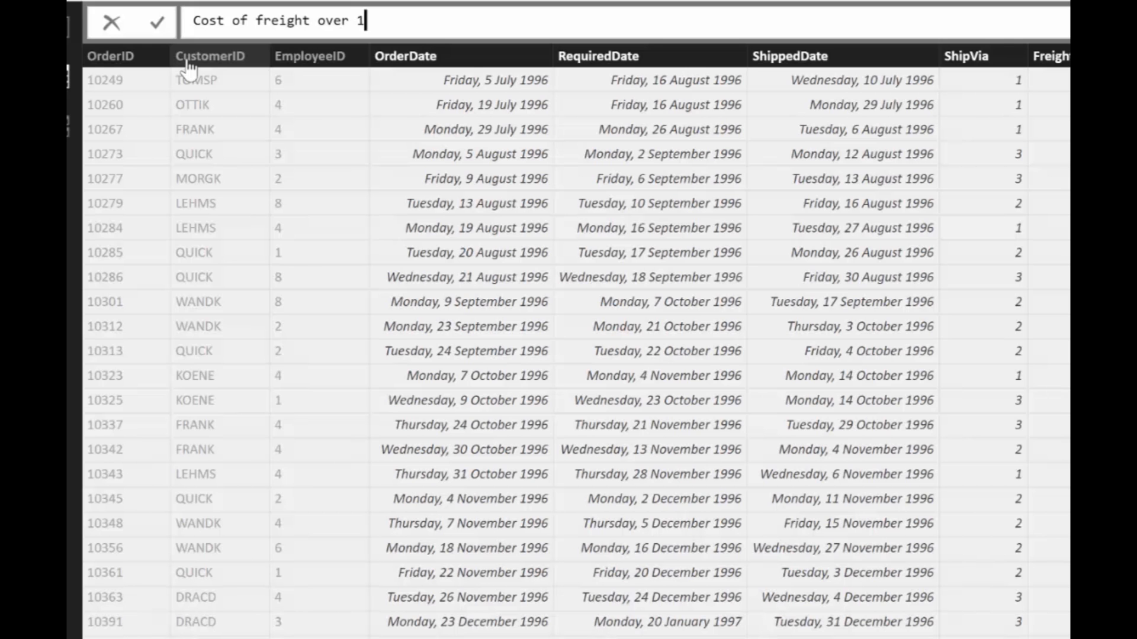
type("00")
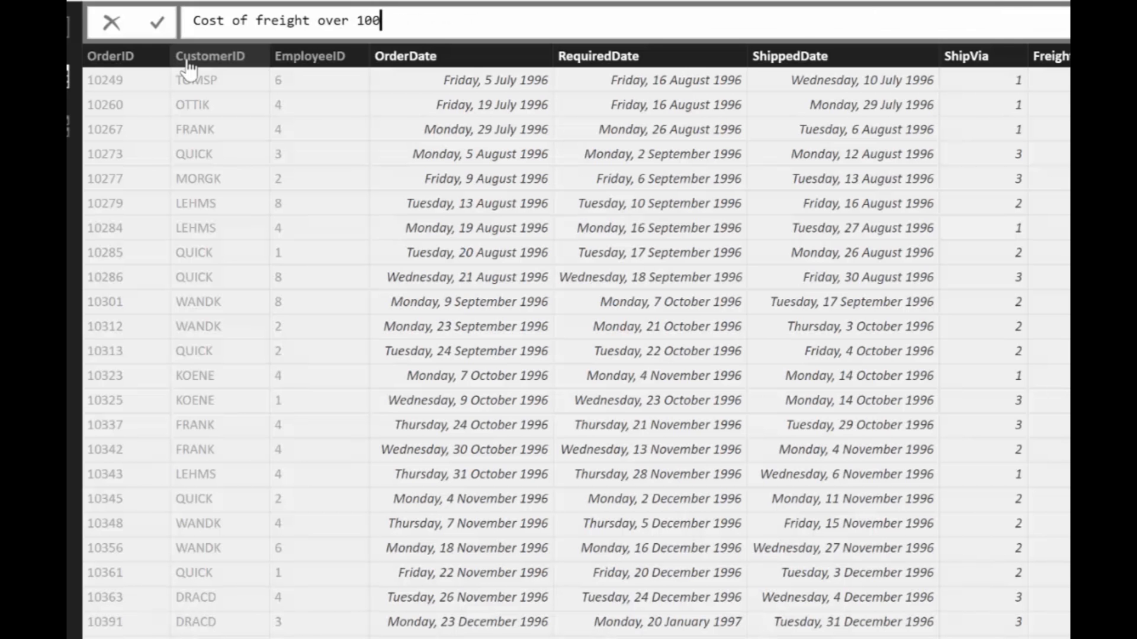
type("=")
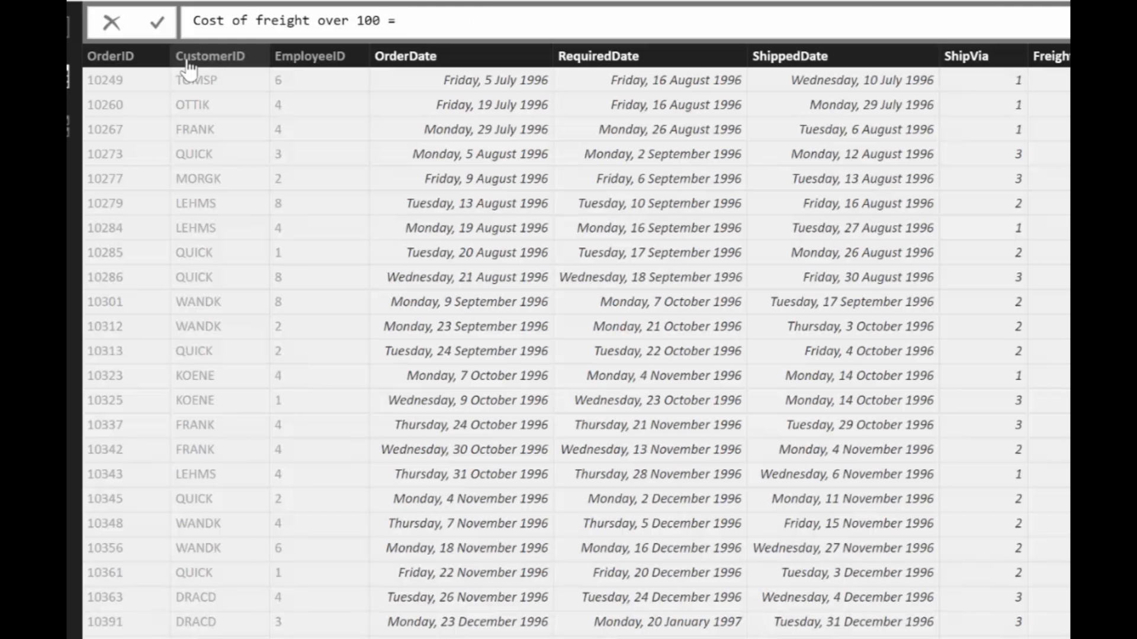
type("sum")
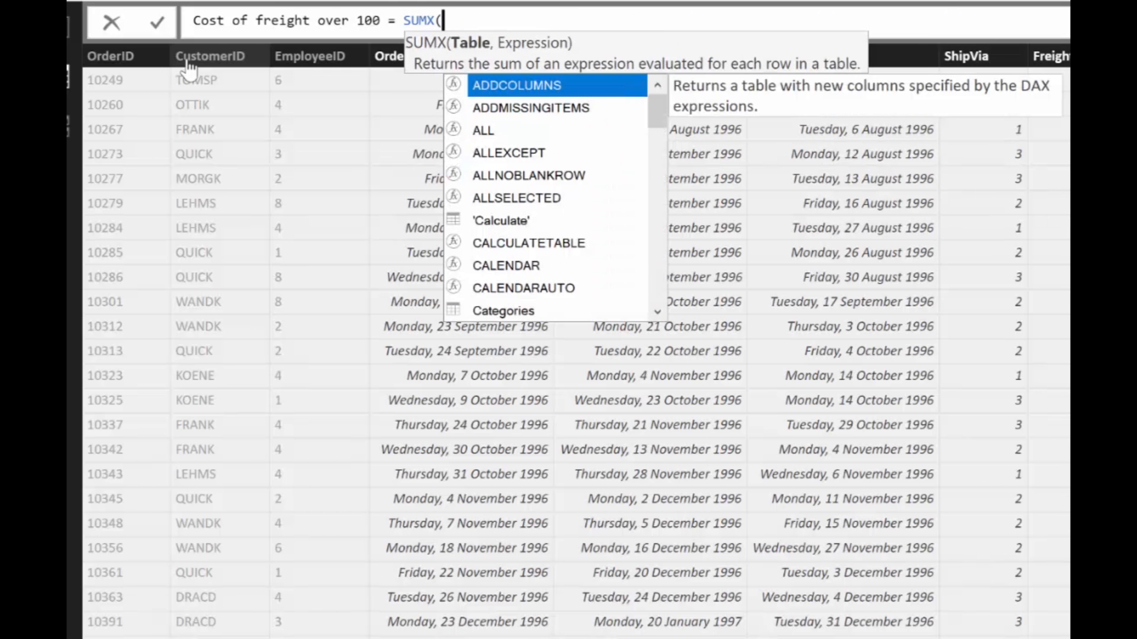
type("CALCULATETABLE(Orders, Orders[Freight]>100 , Orders[ShipVia]=3")
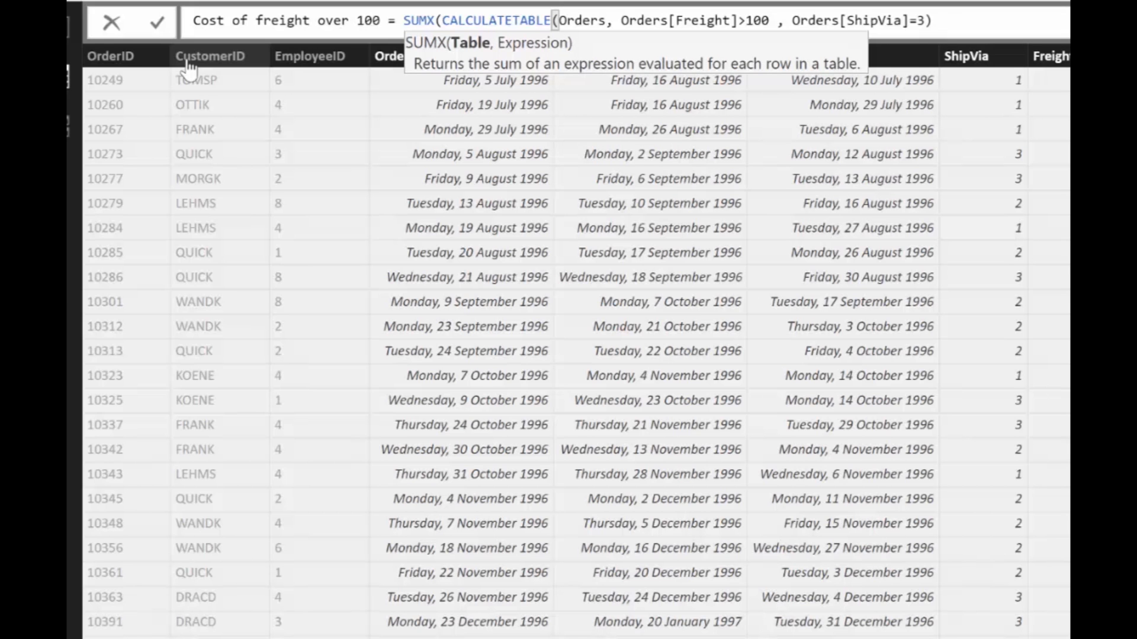
type(", orde")
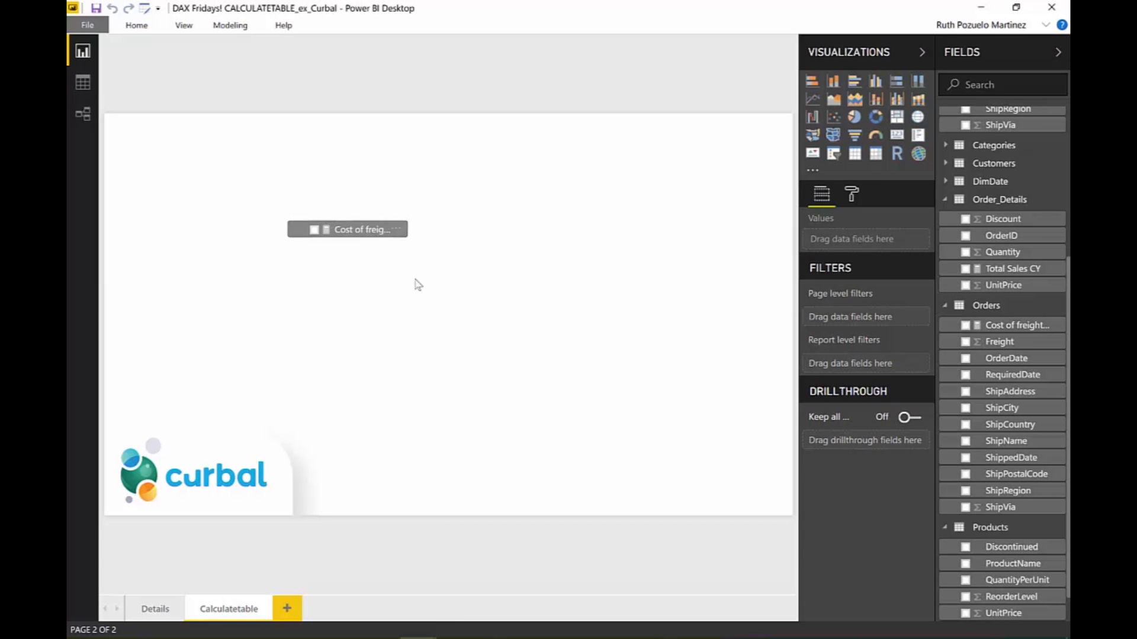
Place the Cost of freight over 100 measure on the canvas and show it as a table
left_click(875, 81)
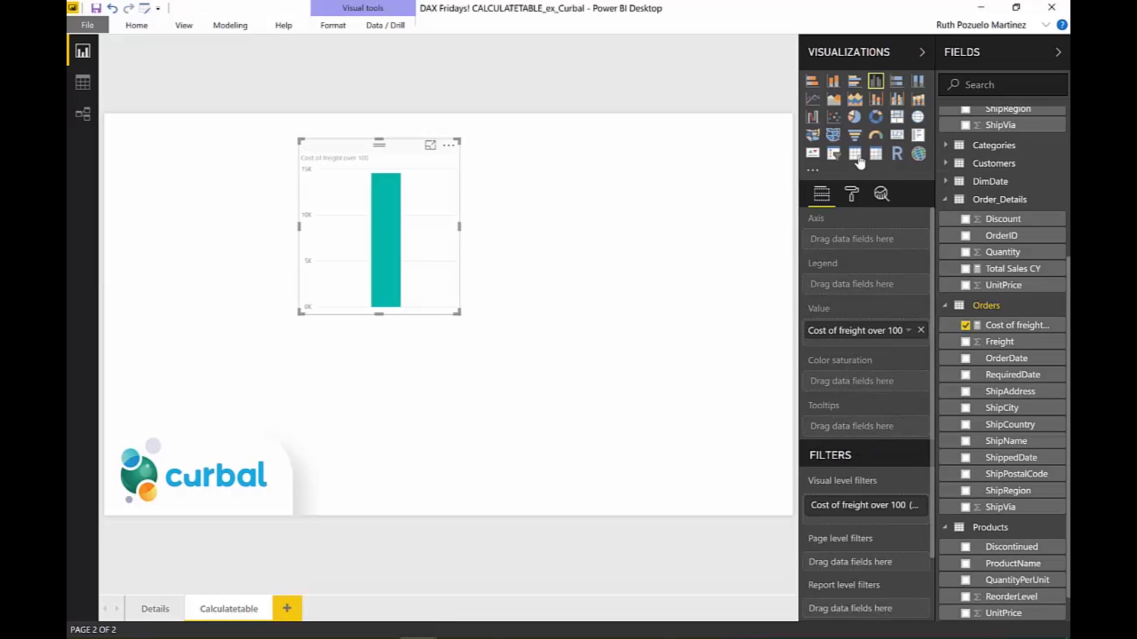
left_click(854, 153)
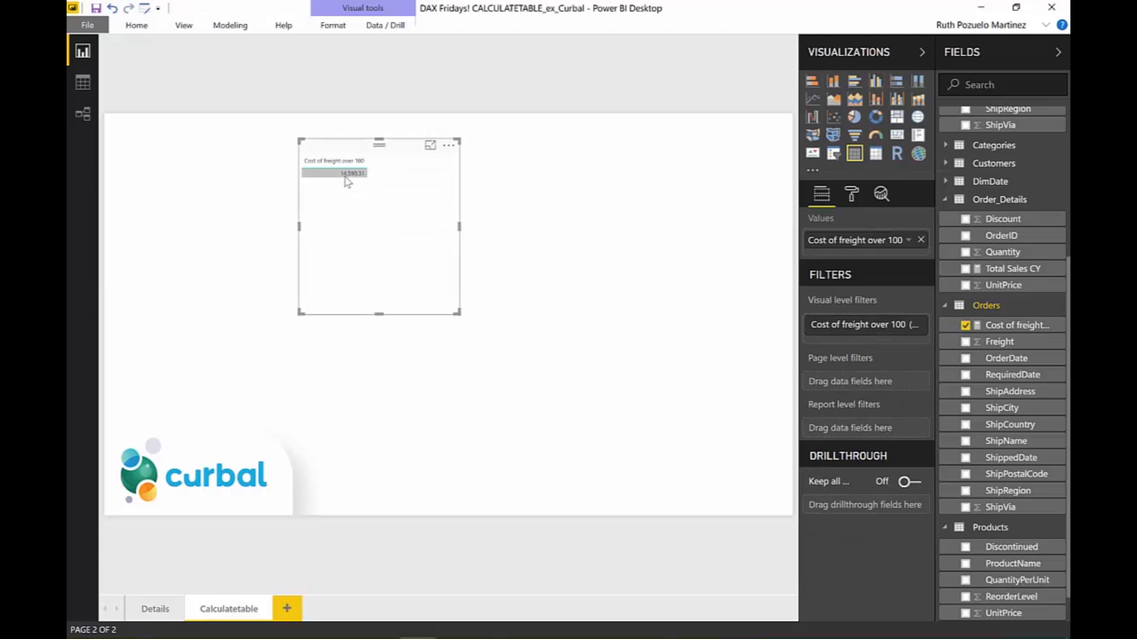
mouse_move(348, 181)
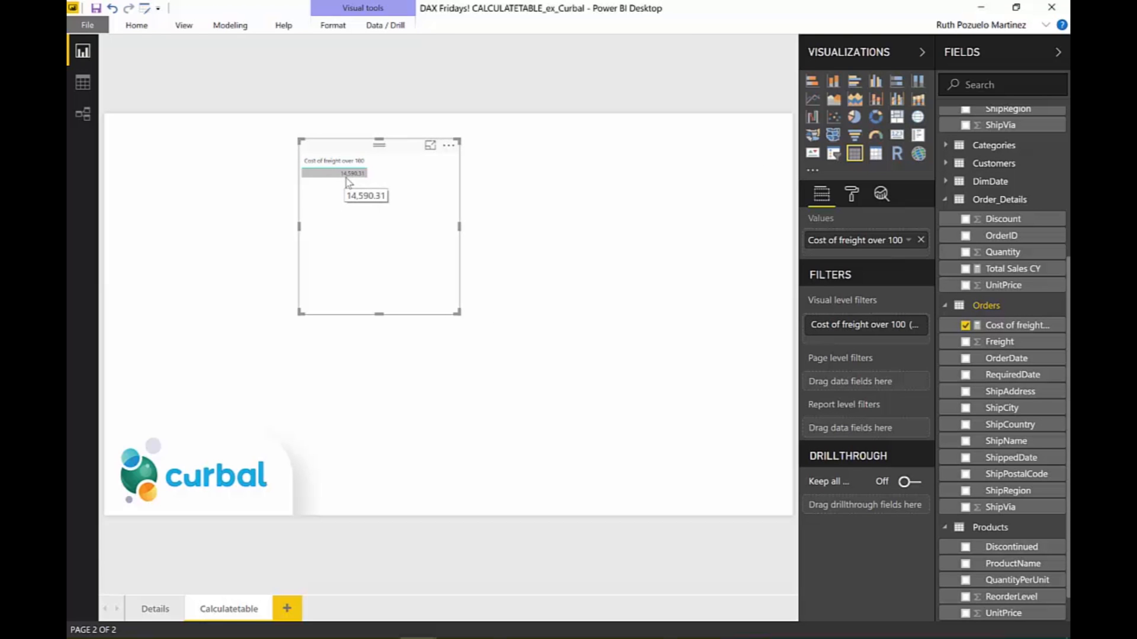
mouse_move(451, 308)
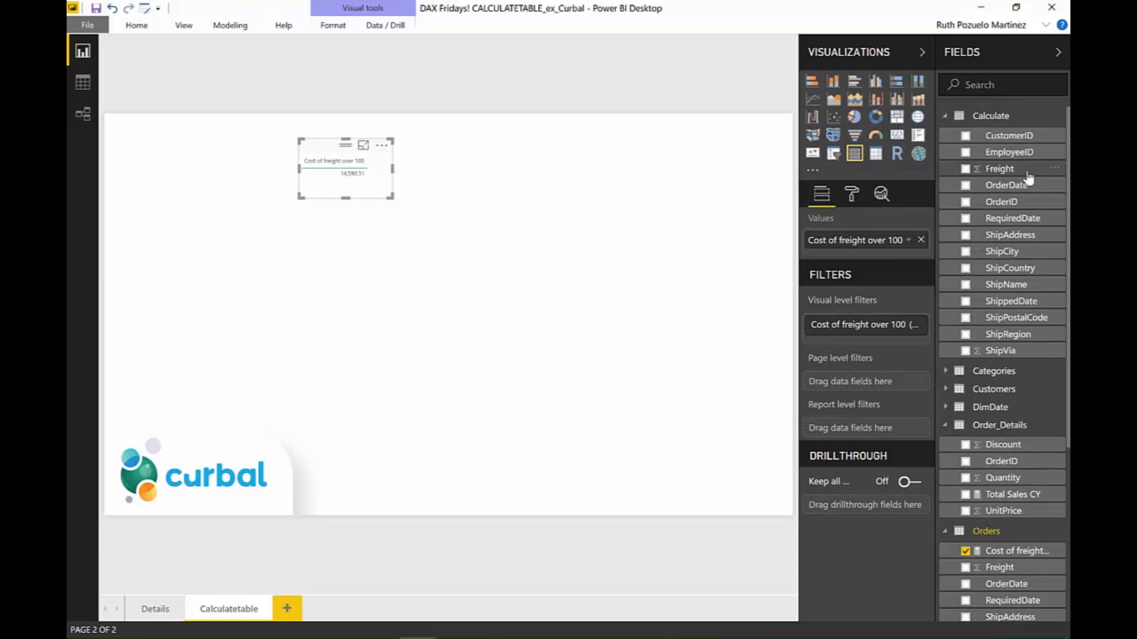
mouse_move(1007, 268)
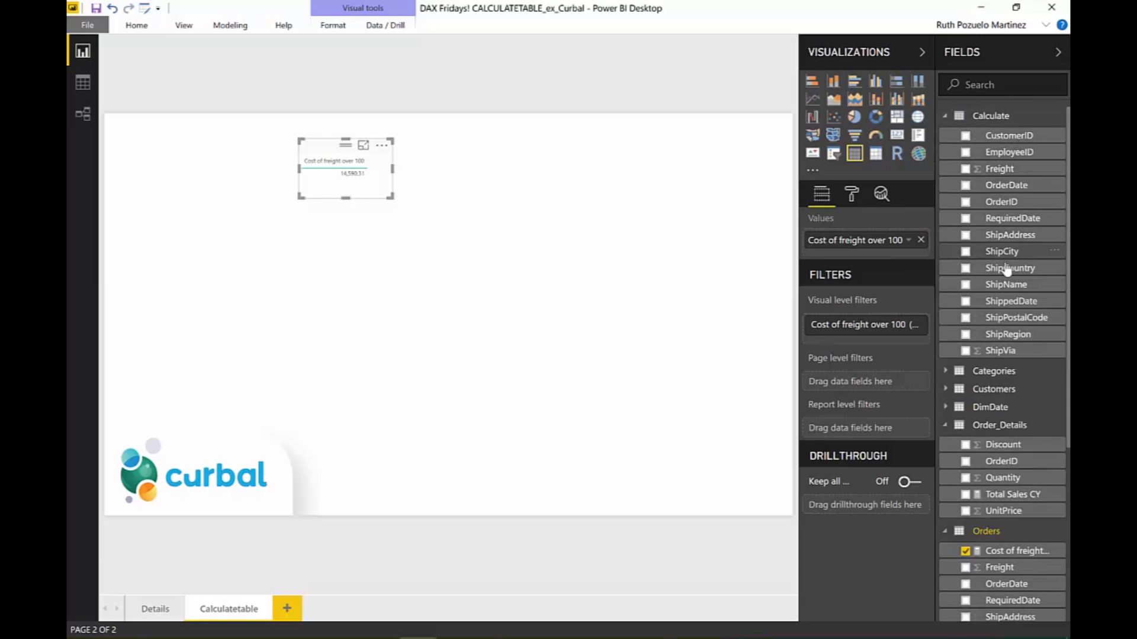
mouse_move(992, 209)
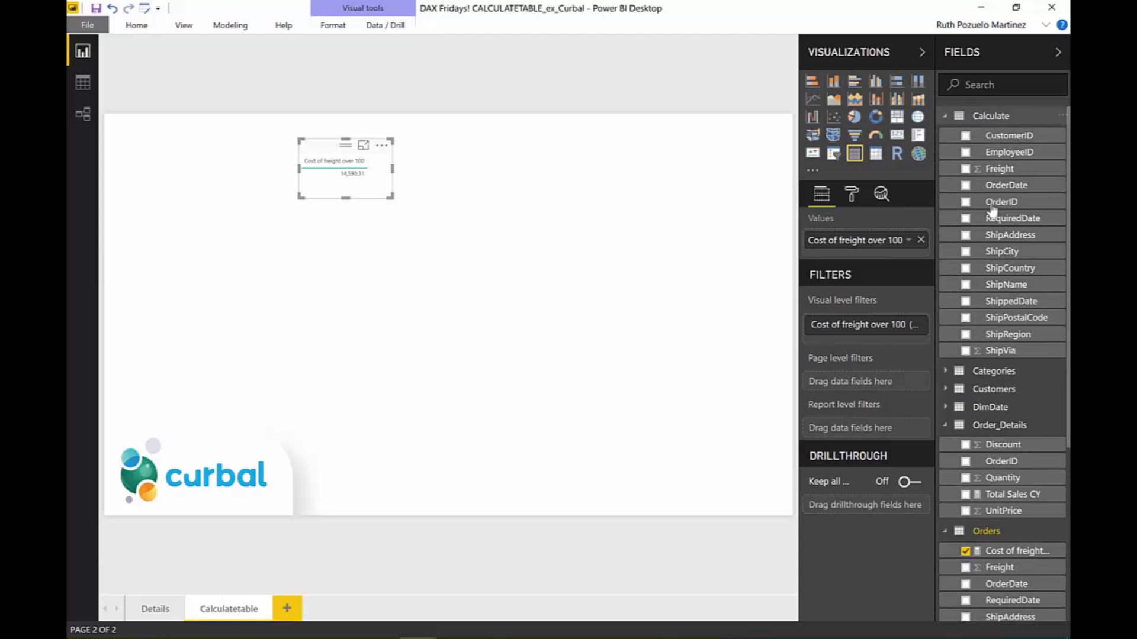
mouse_move(1000, 168)
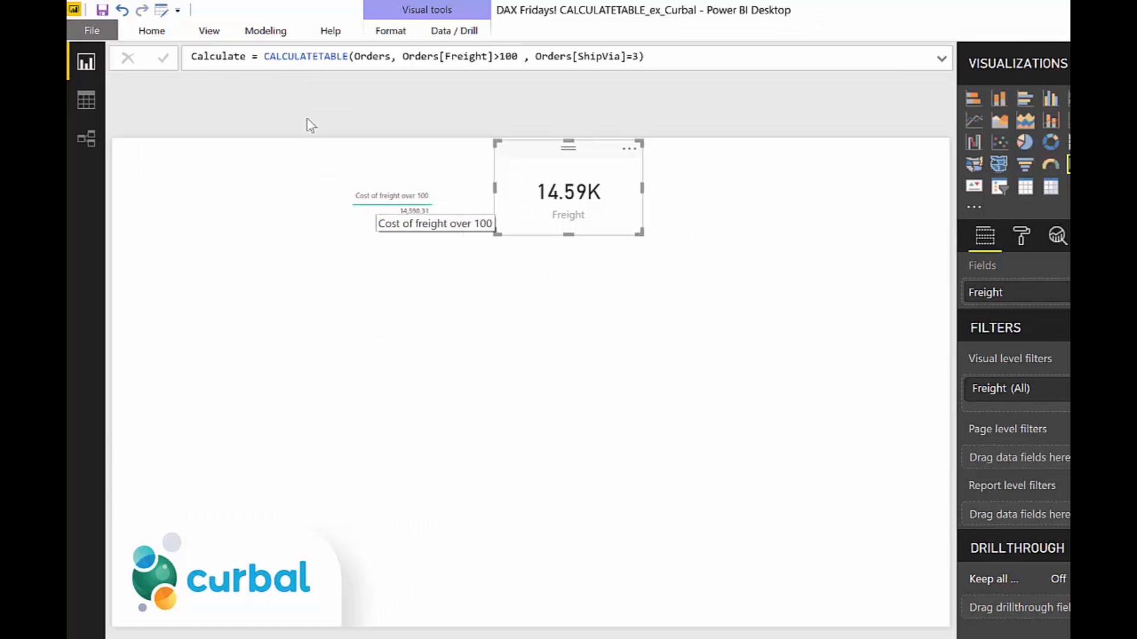
Start a new table Calculatetable = CALCULATETABLE(SUMMARIZE(Orders, ... from the Modeling ribbon
left_click(265, 31)
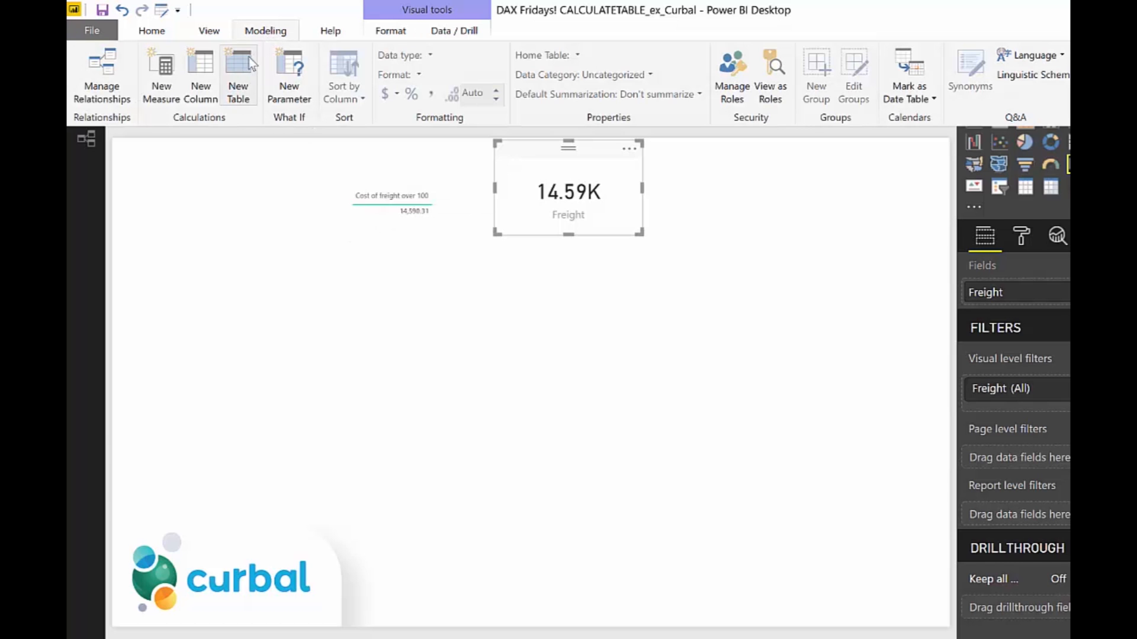
mouse_move(757, 253)
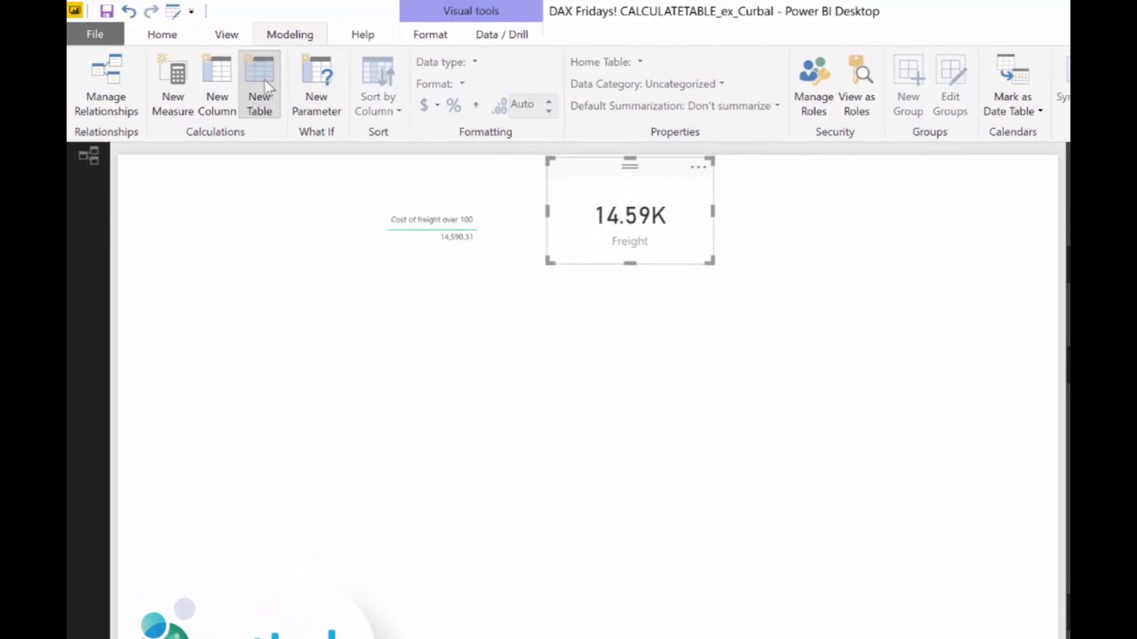
left_click(260, 85)
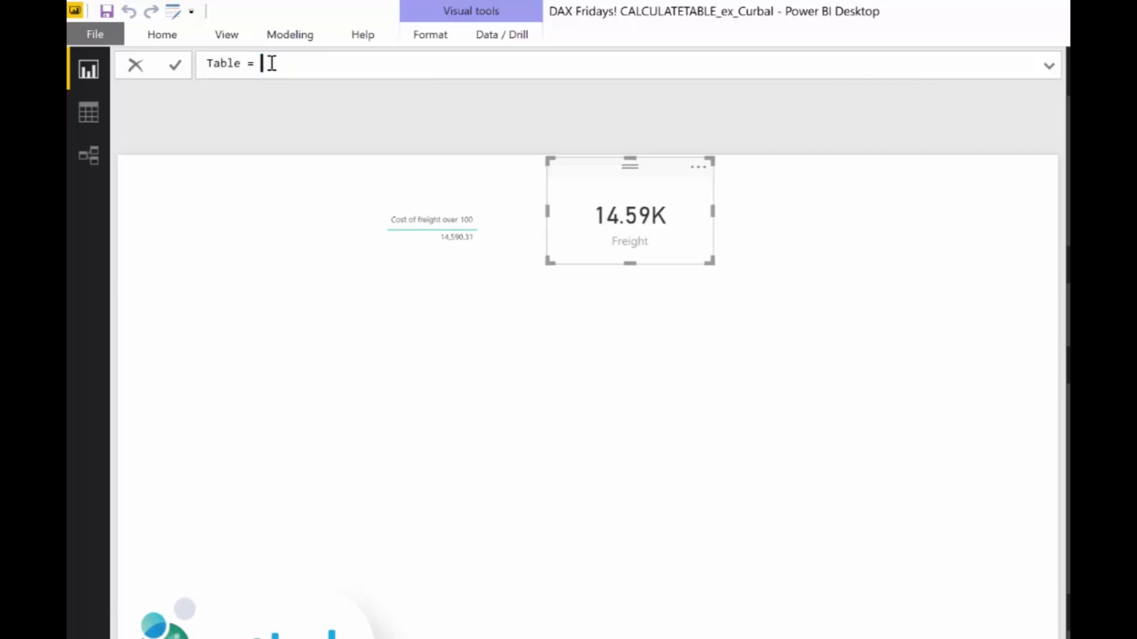
type("Calci")
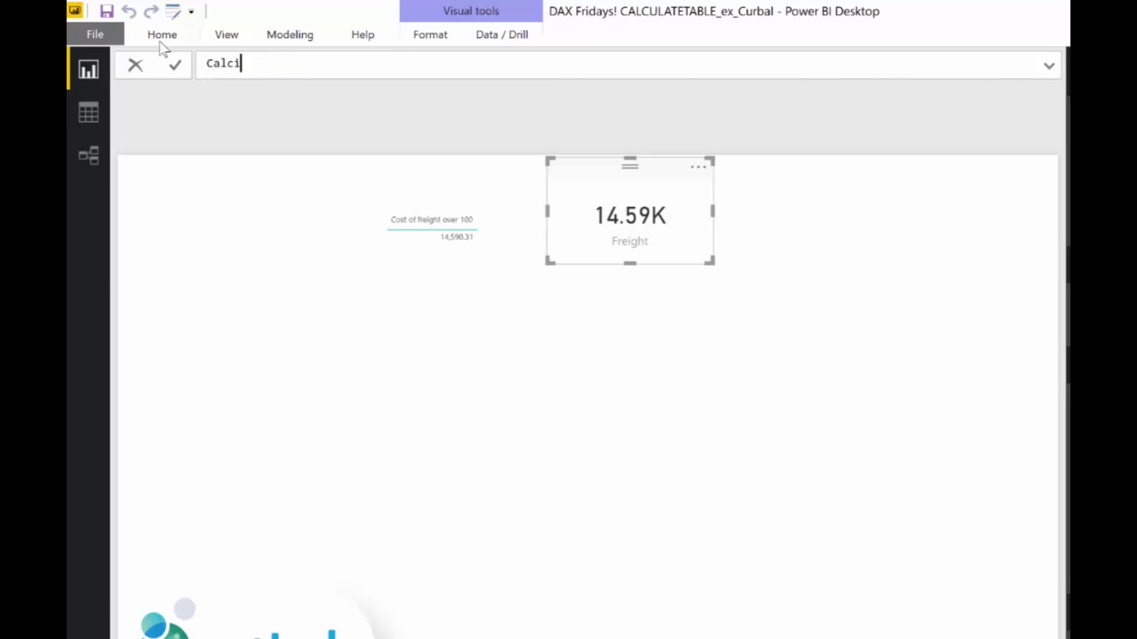
type("ulat")
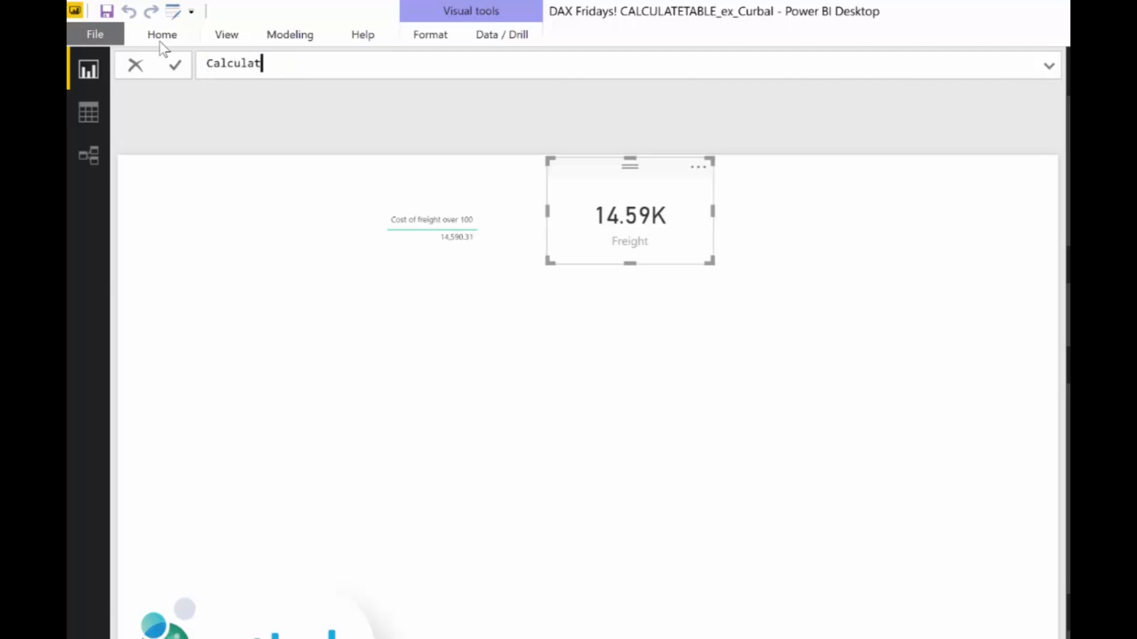
type("et")
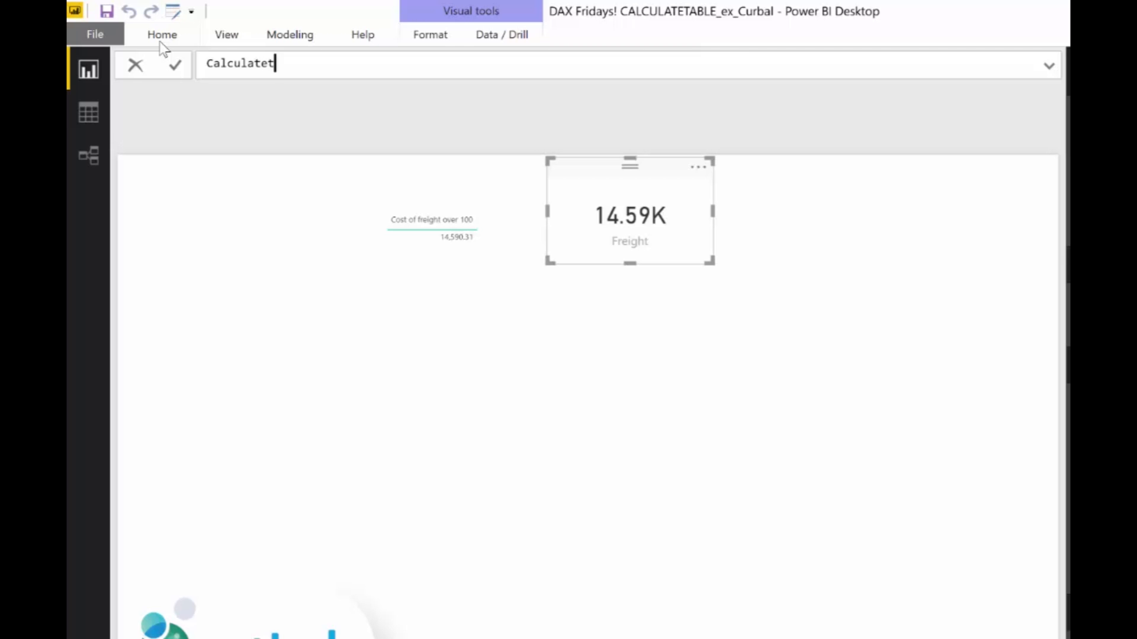
type("able=")
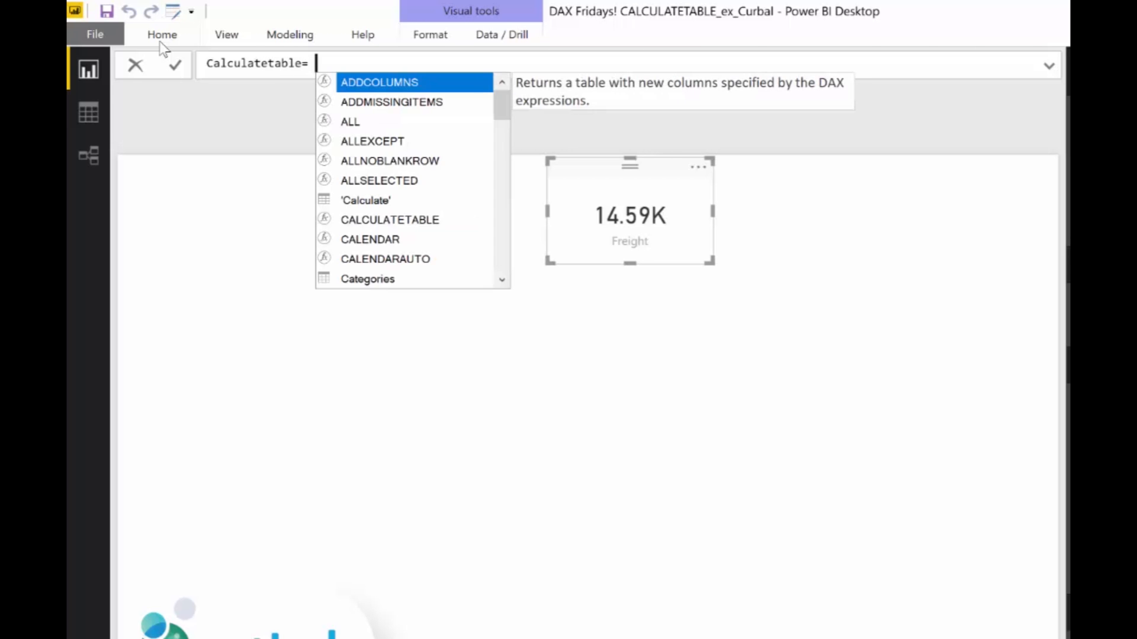
type("CALCULATETABLE(")
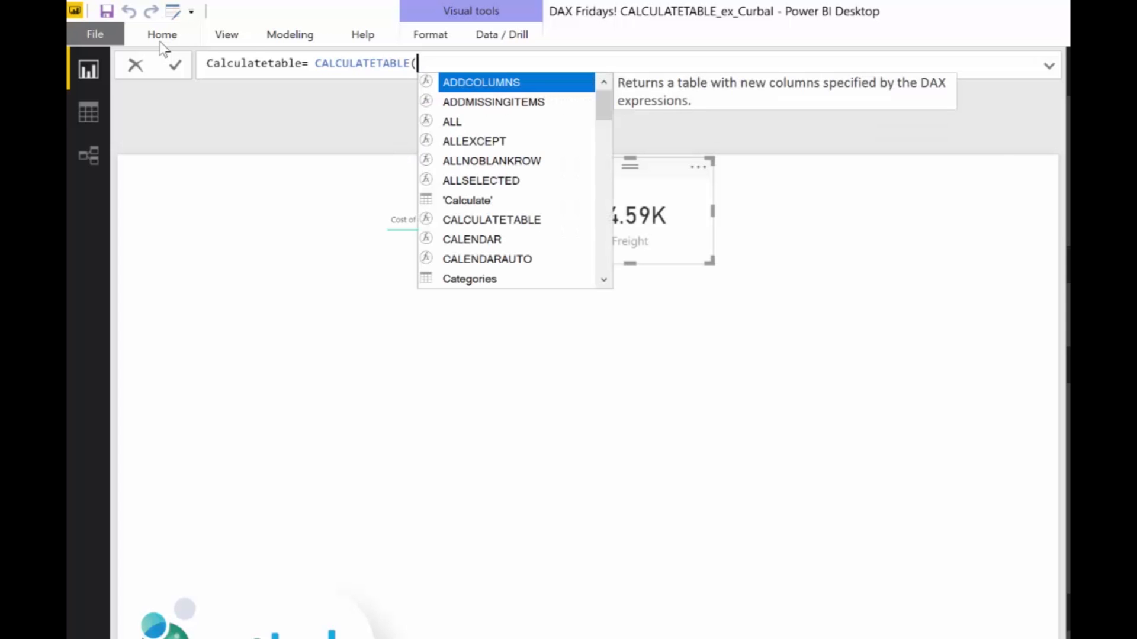
type("sum")
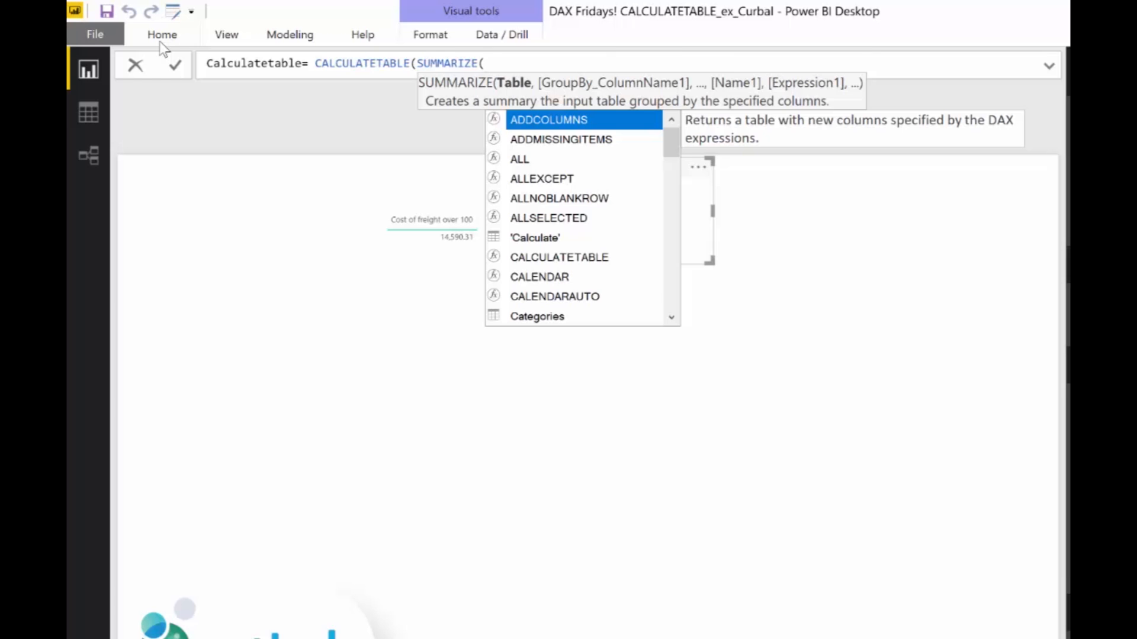
type("Orders,")
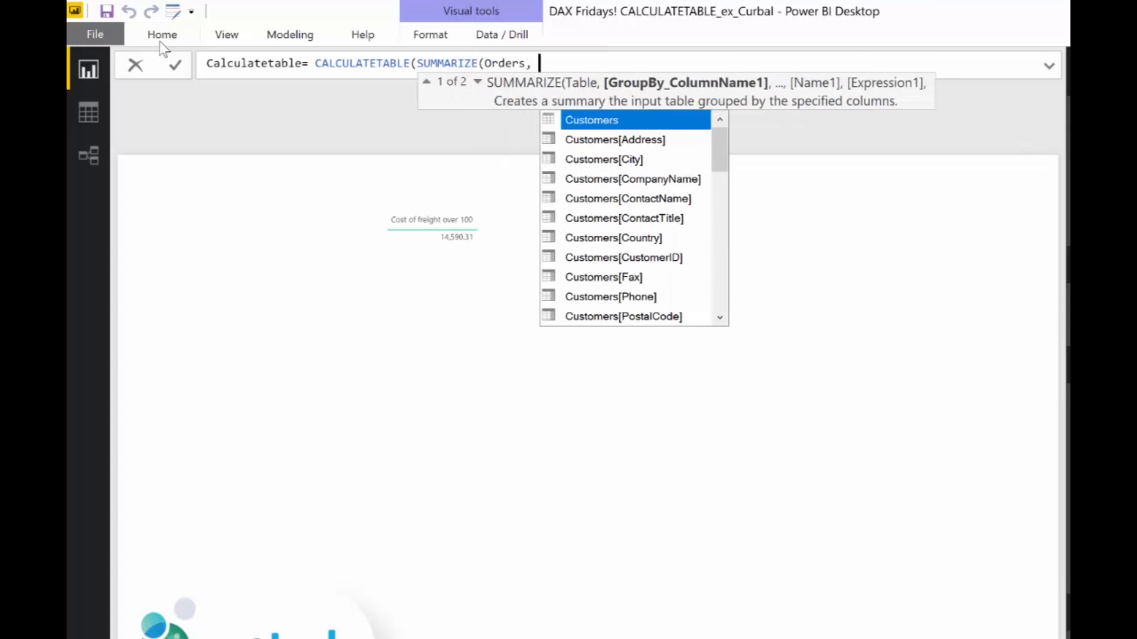
List Orders[Freight], Orders[ShipVia] and Orders[OrderID] as the SUMMARIZE group-by columns
type("or")
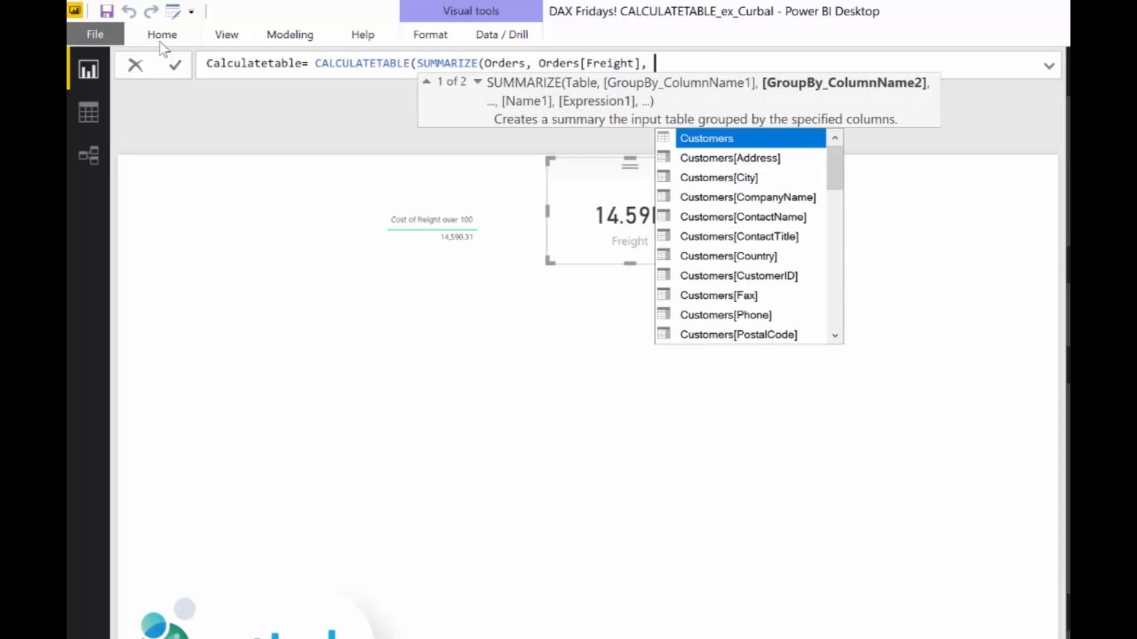
type("order")
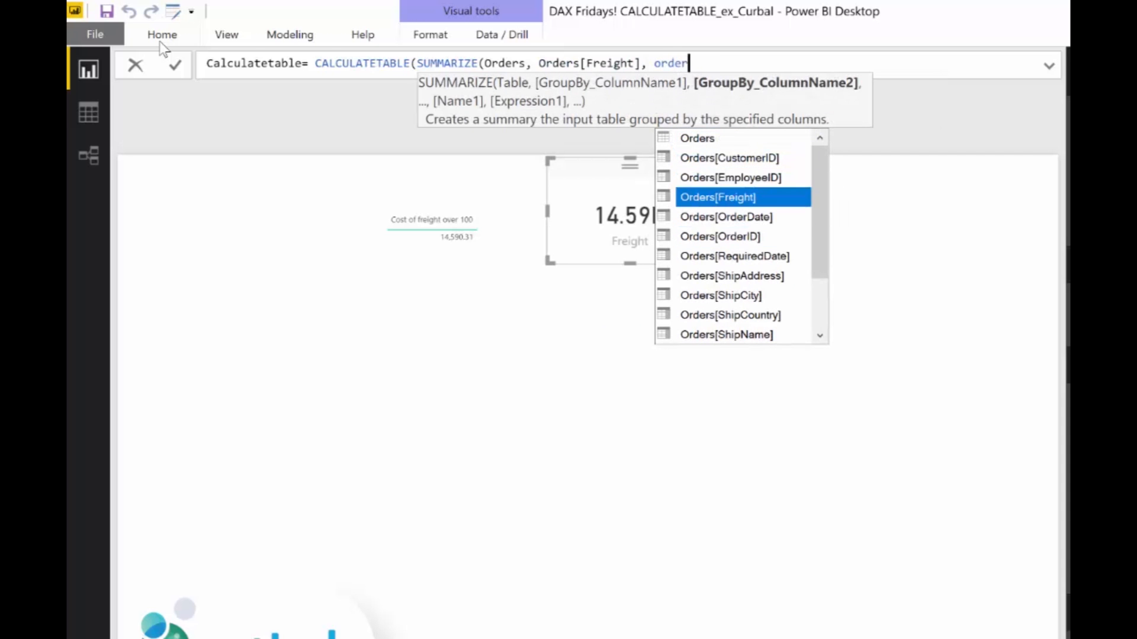
scroll("down", 3)
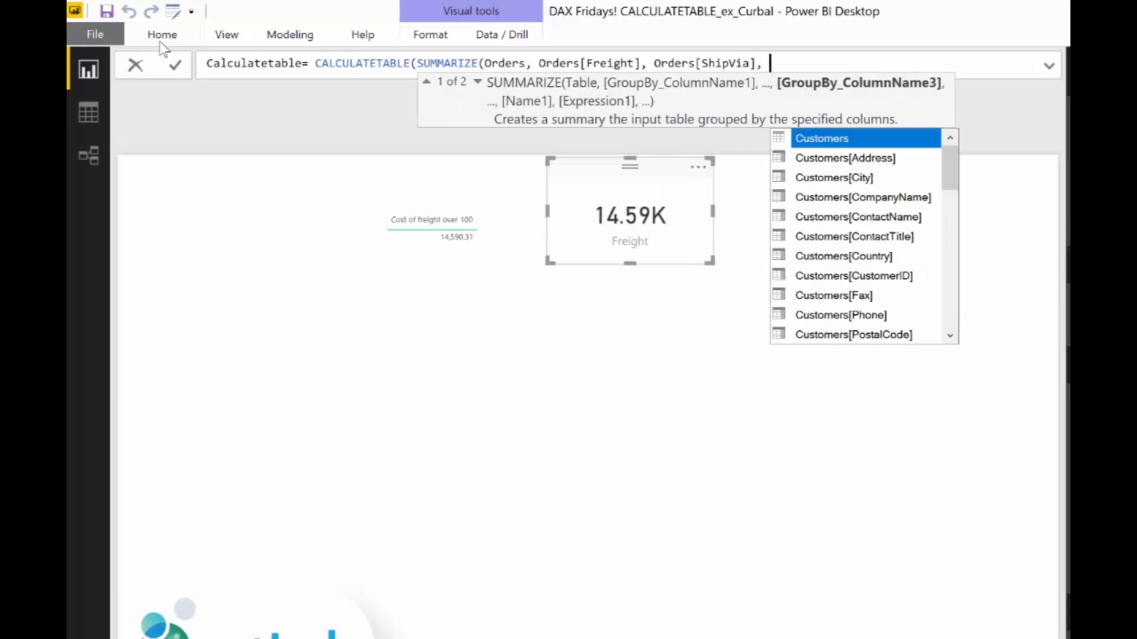
type("orde")
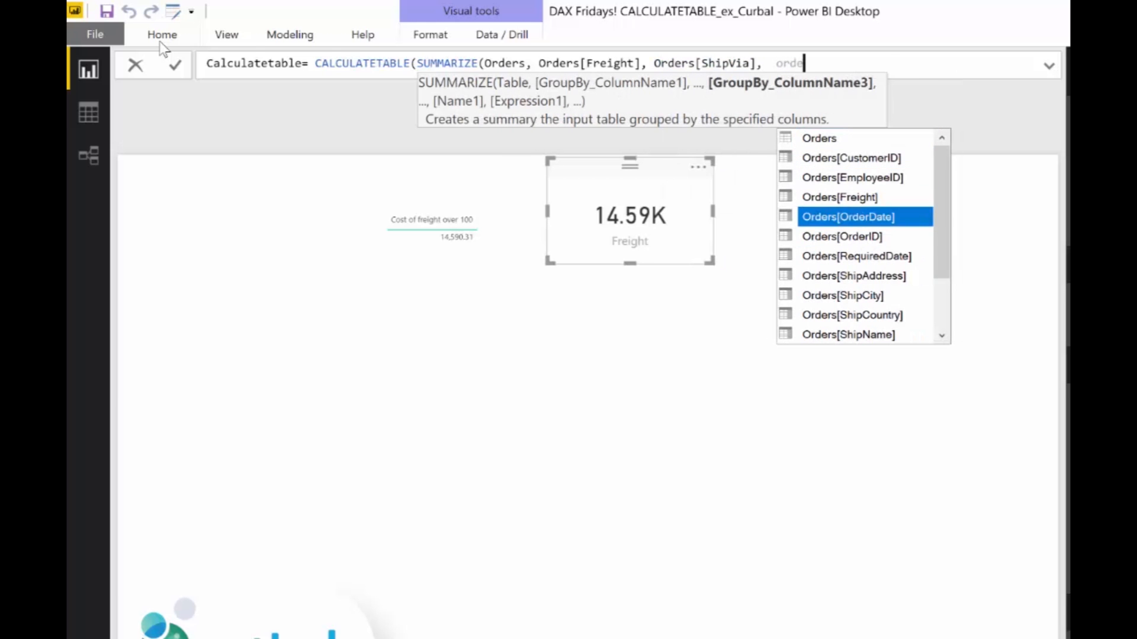
left_click(842, 235)
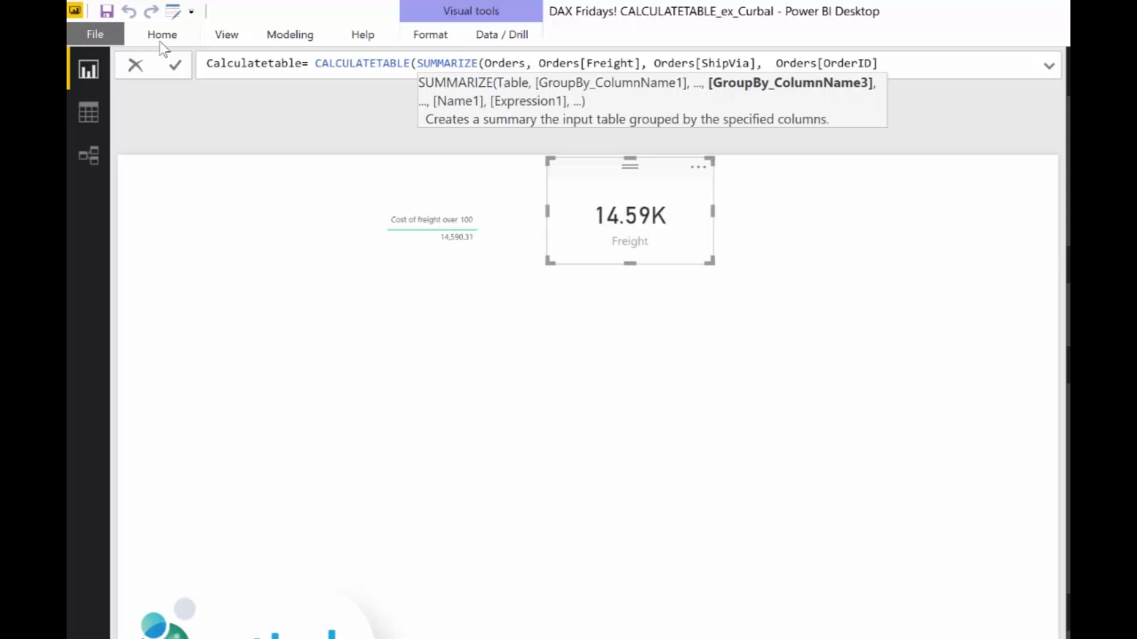
type(")")
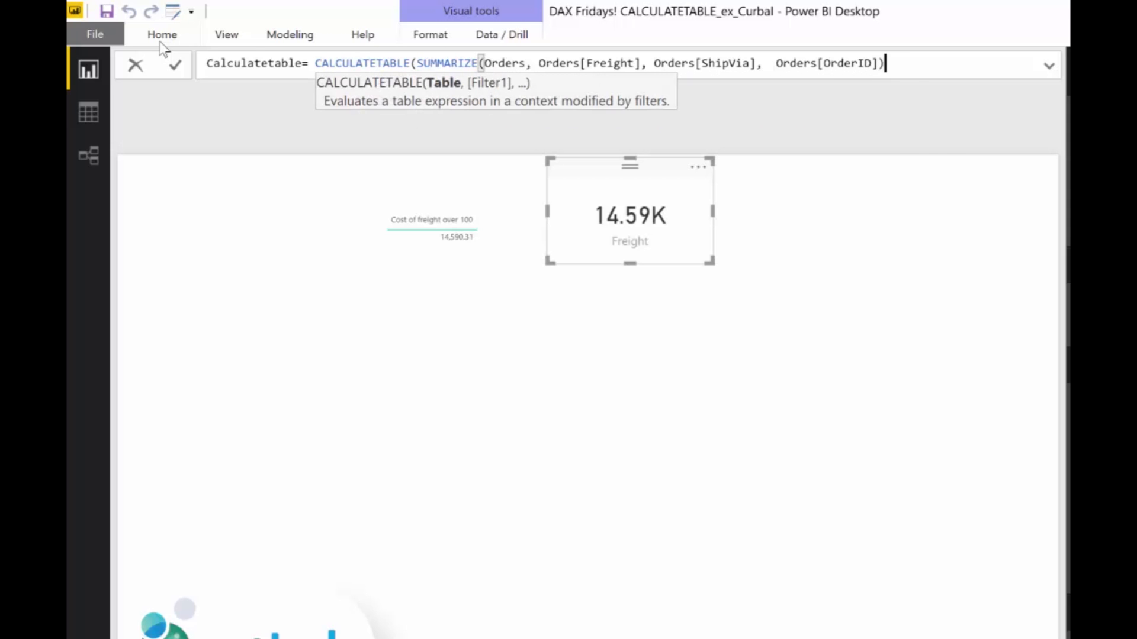
Add the filters Orders[Freight]>100 (corrected from 1000) and Orders[ShipVia]=3 and commit
type(",")
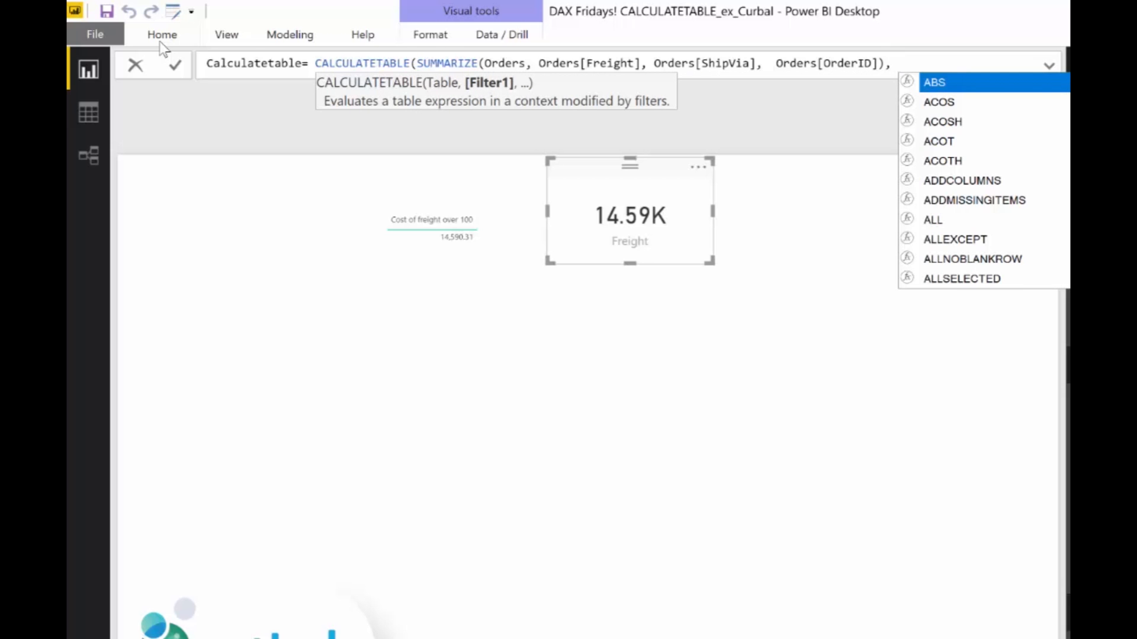
type("or")
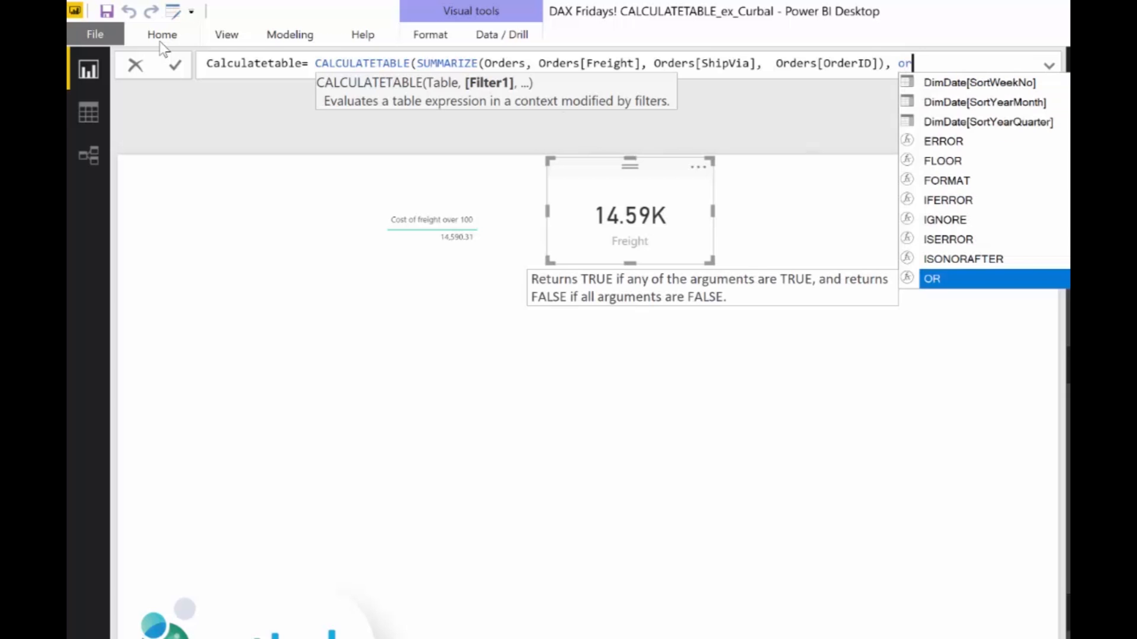
type("der")
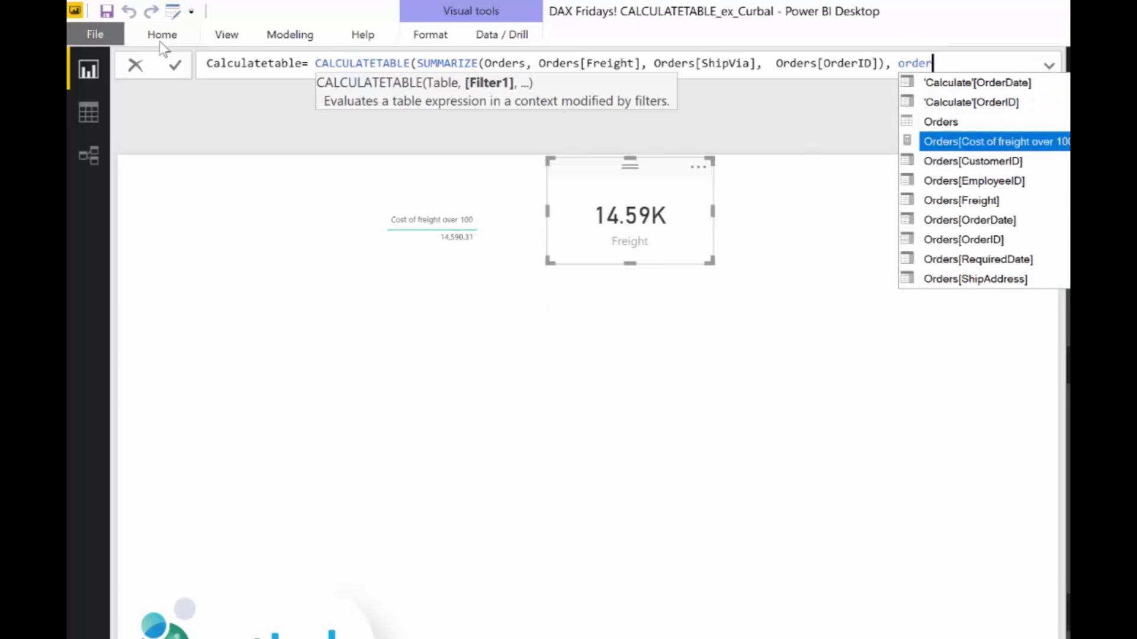
left_click(960, 200)
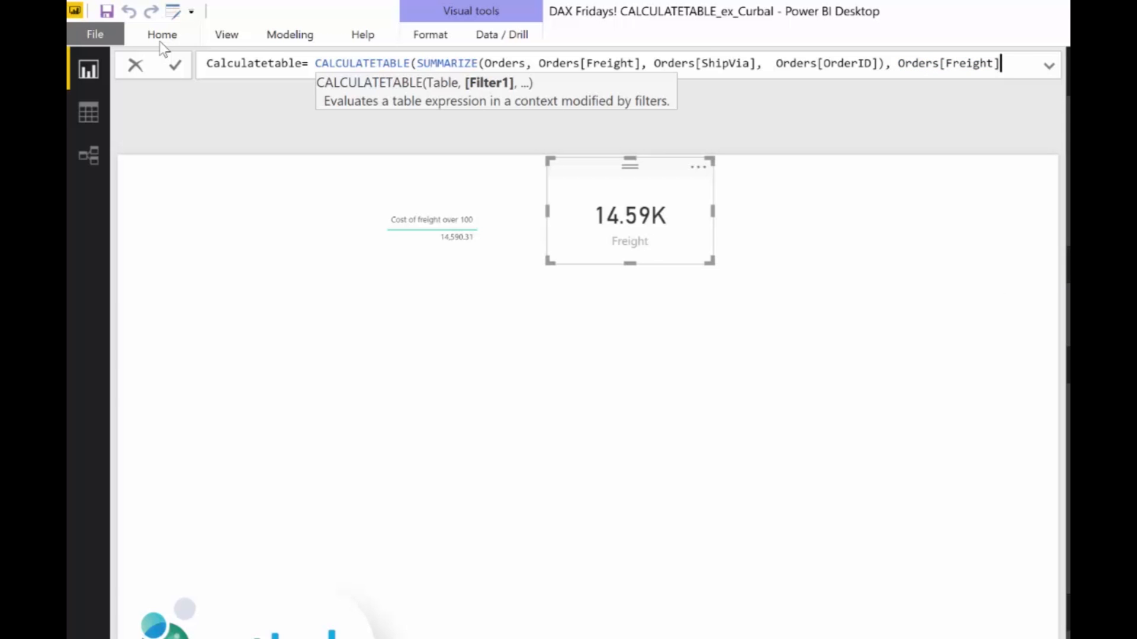
type(">1000")
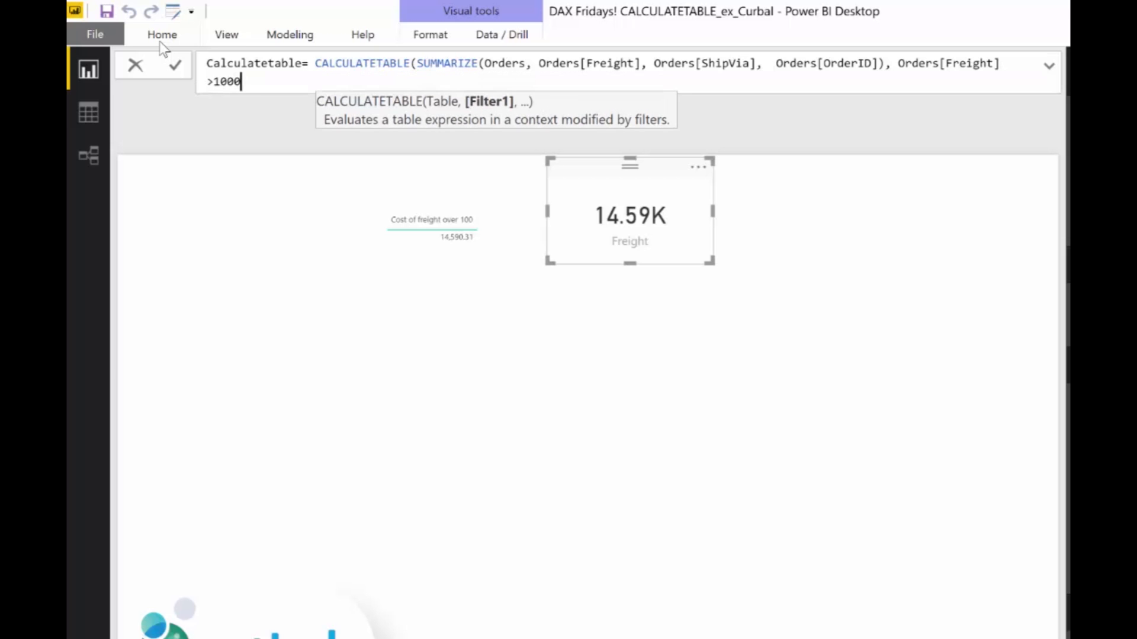
key("BackSpace")
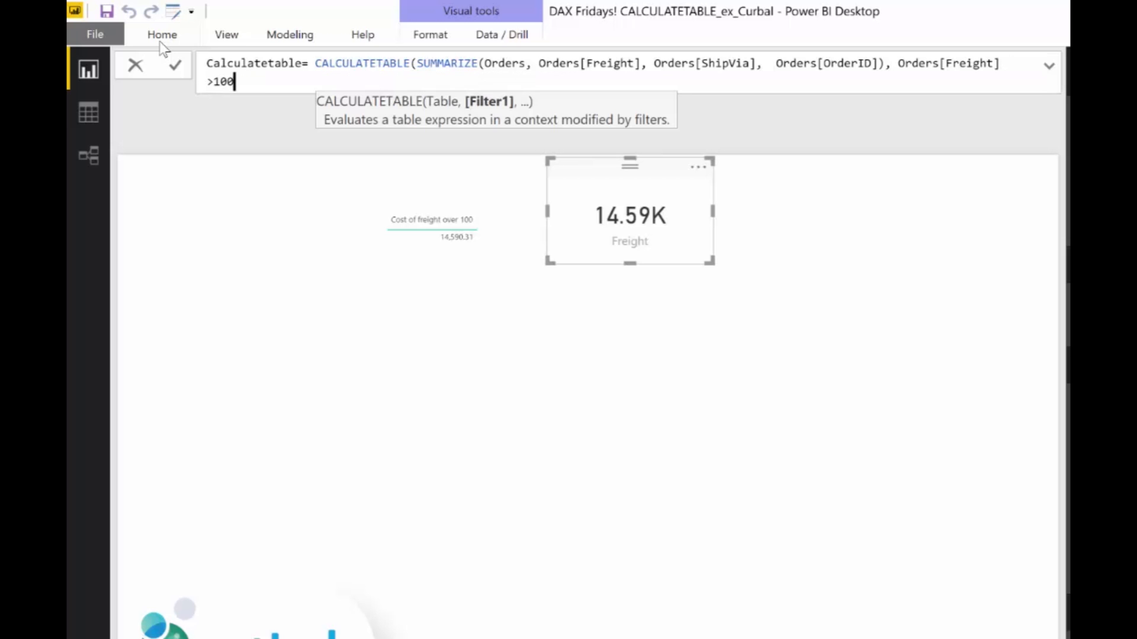
type(", orders")
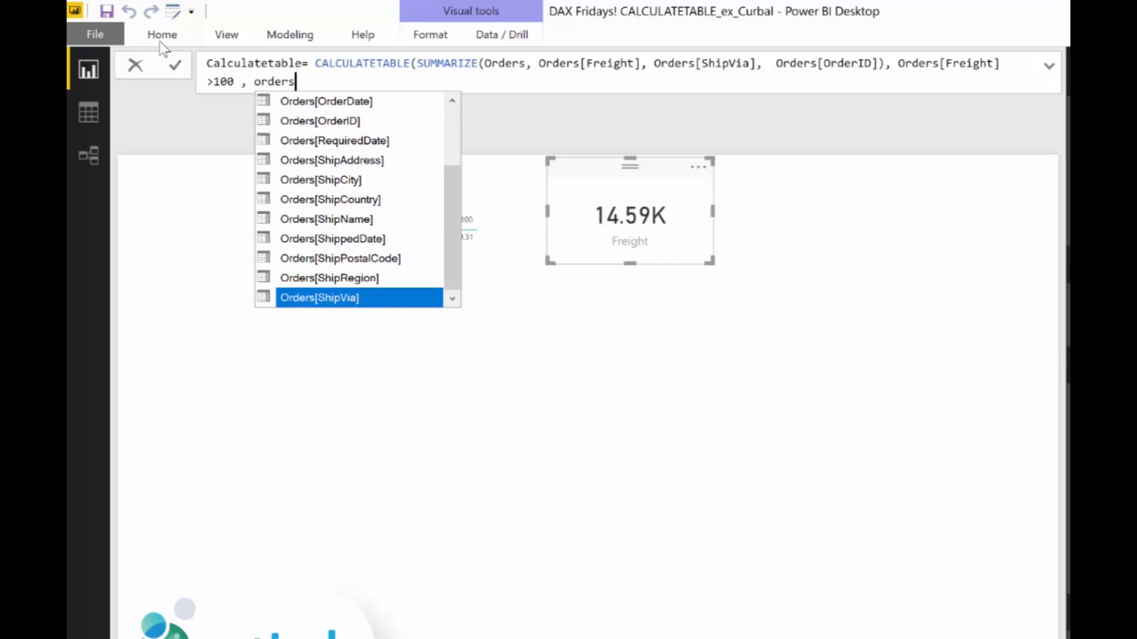
type("[ShipVia]=3")
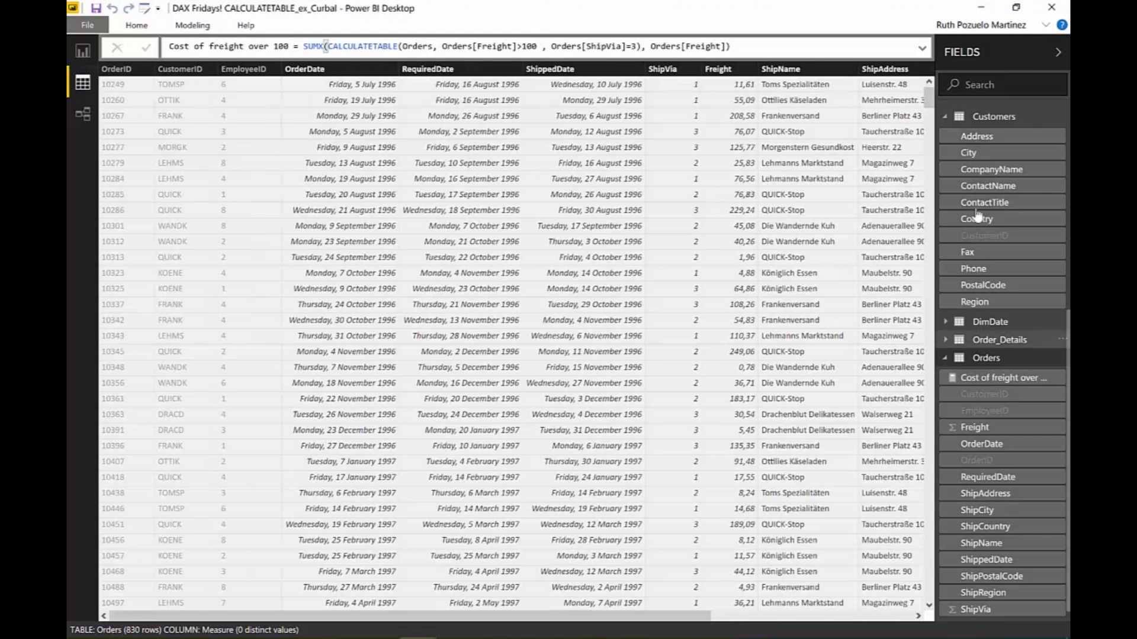
Review the filtered table's rows in Data view, scrolling across its columns, then Calculatetable's 64 rows
left_click(992, 286)
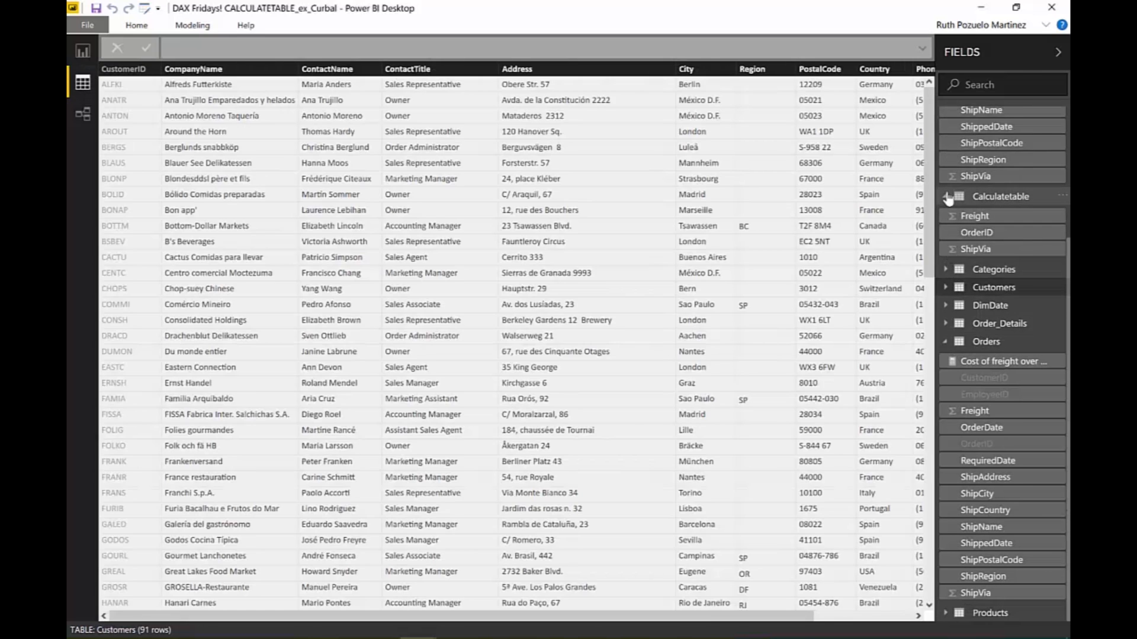
left_click(999, 196)
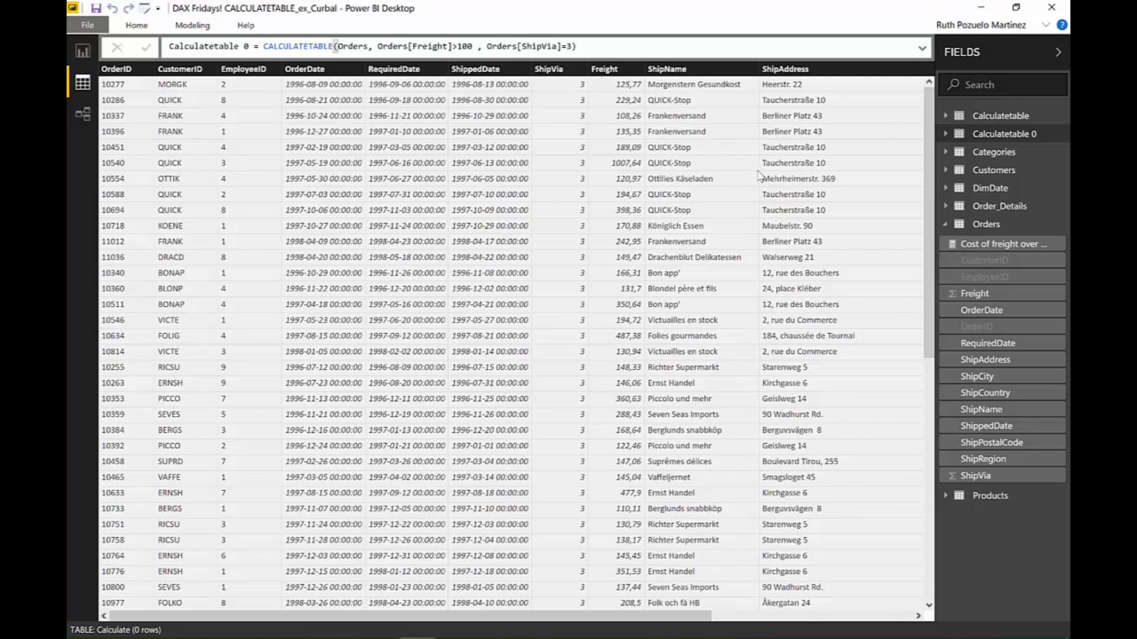
scroll("right", 3)
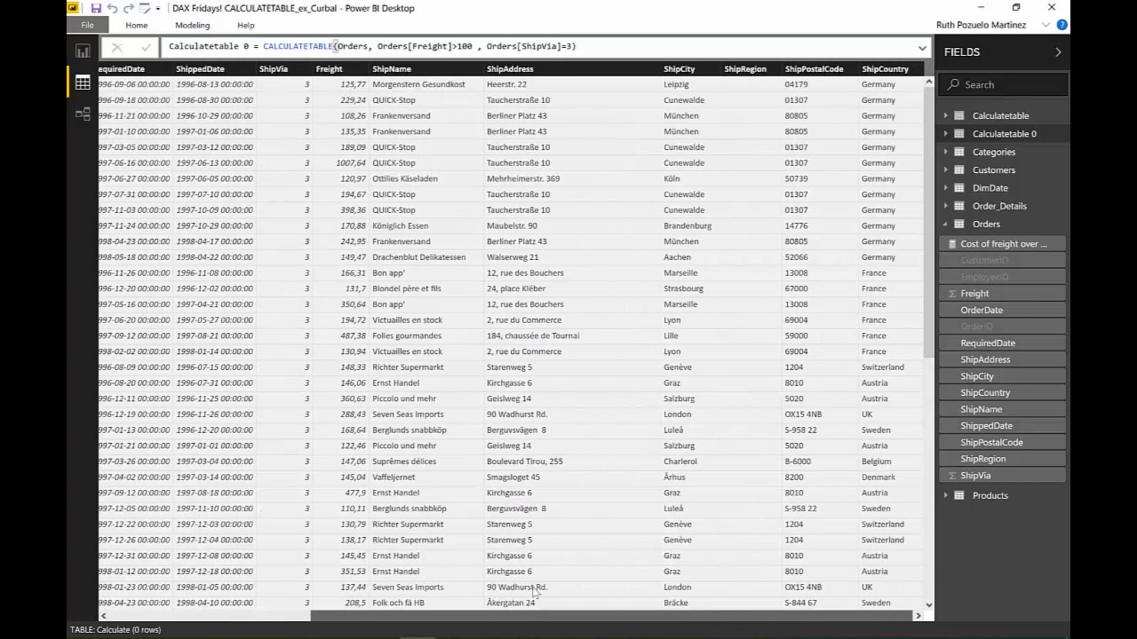
scroll("left", 3)
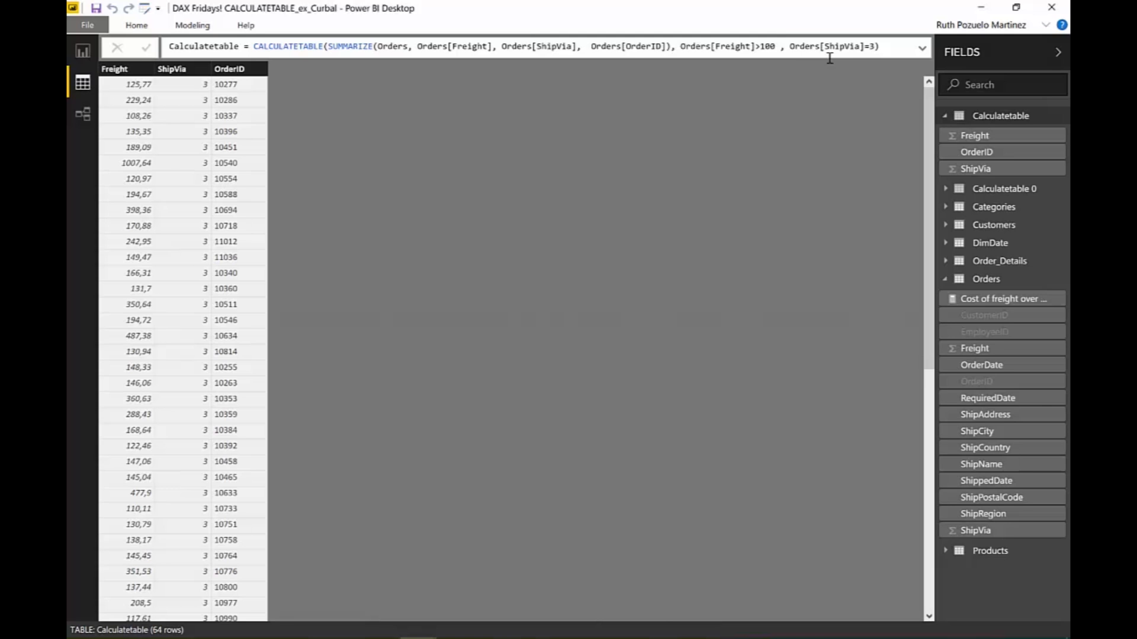
mouse_move(692, 79)
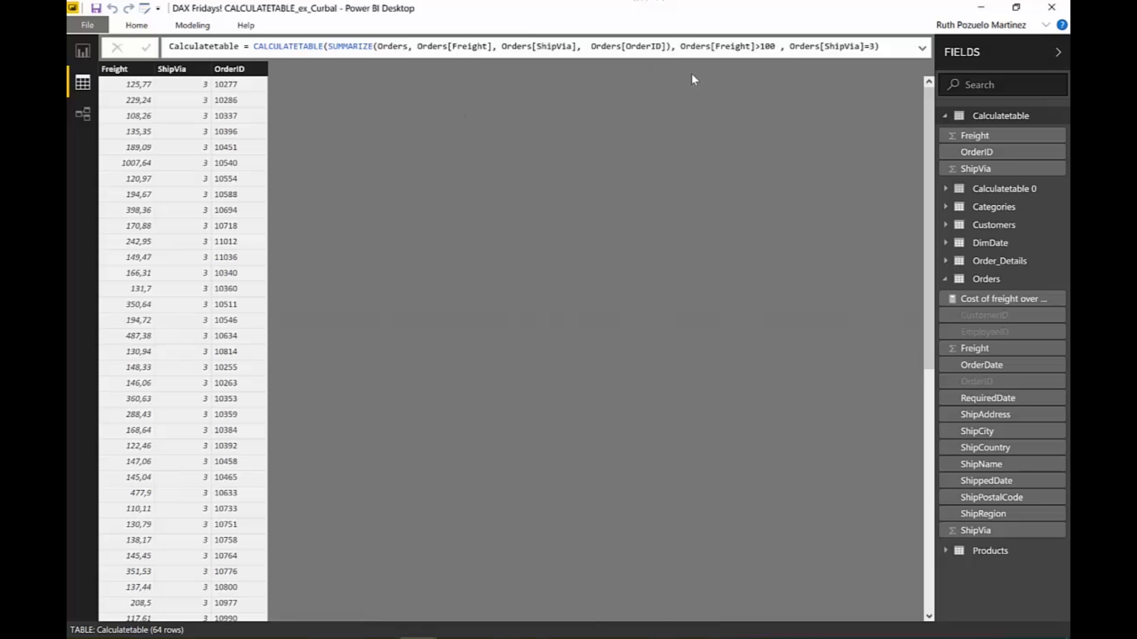